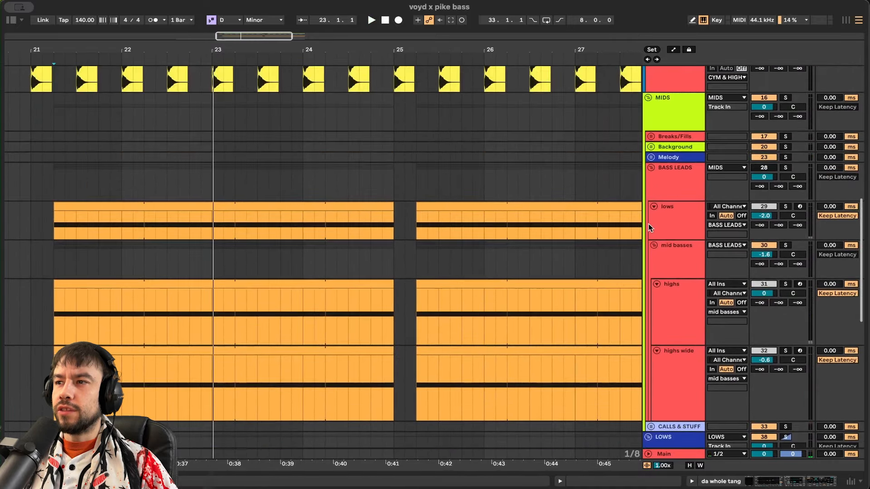
- Show the lows track's device chain, then the mid basses track's effects
{"action": "scroll", "scroll_direction": "down", "scroll_amount": 3}
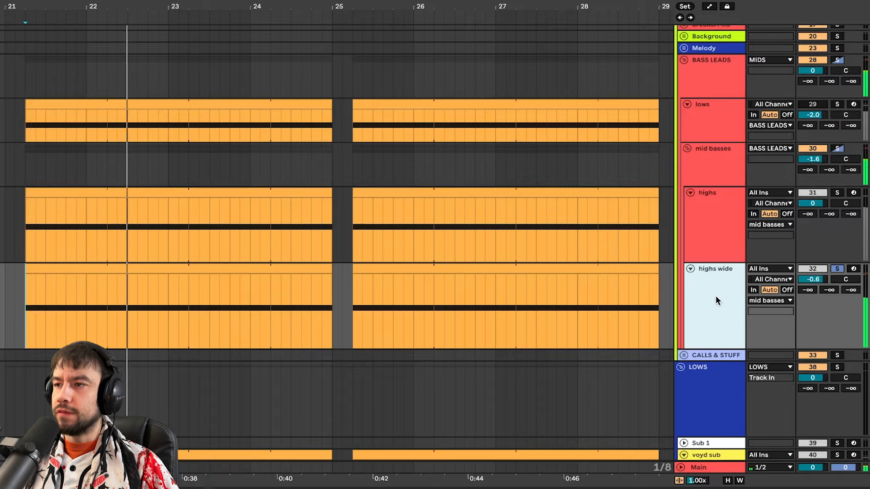
{"action": "scroll", "scroll_direction": "down", "scroll_amount": 3}
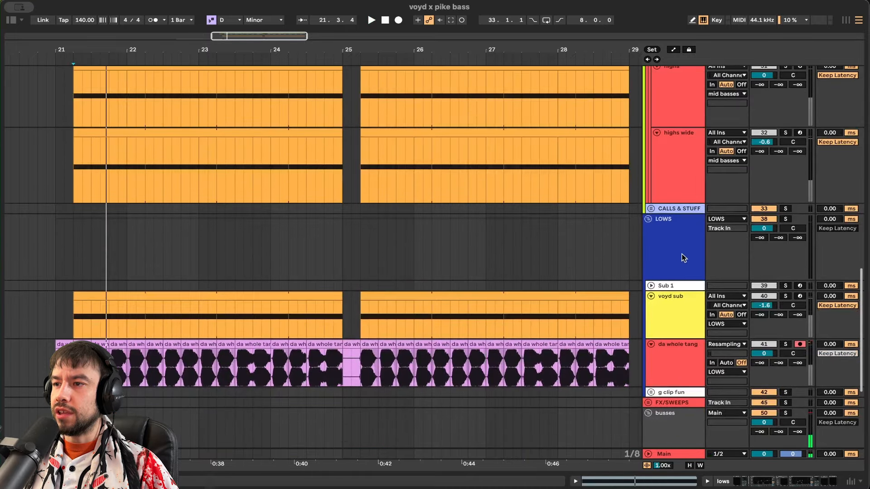
{"action": "left_click", "coordinate": [786, 295]}
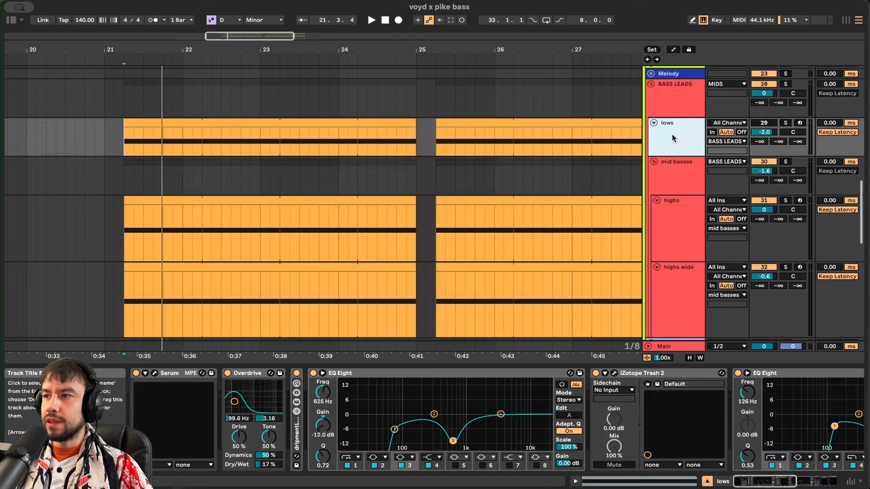
{"action": "left_click", "coordinate": [674, 161]}
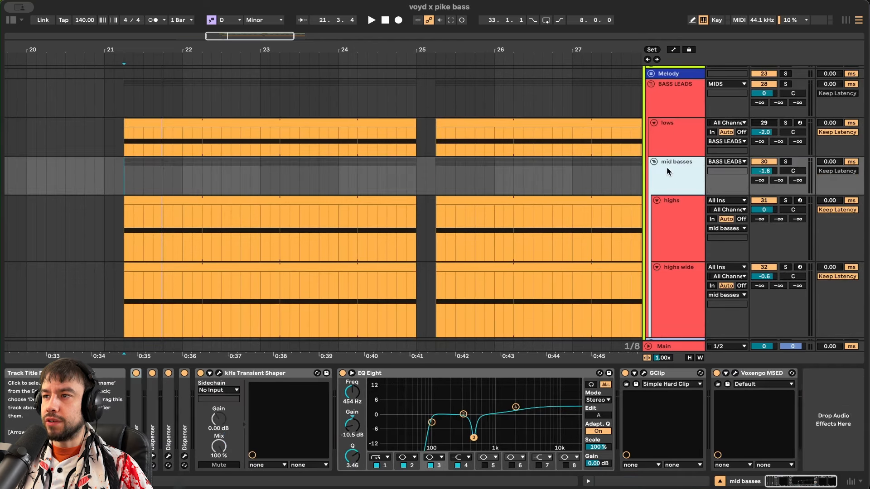
{"action": "right_click", "coordinate": [674, 122]}
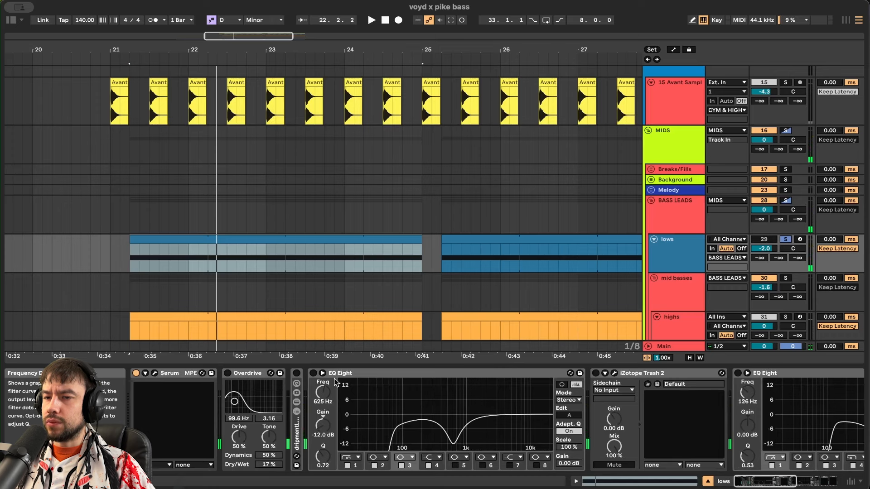
- Browse the lows Serum patch's oscillator and FX pages, then show the clip's D0 note
{"action": "left_click", "coordinate": [155, 372]}
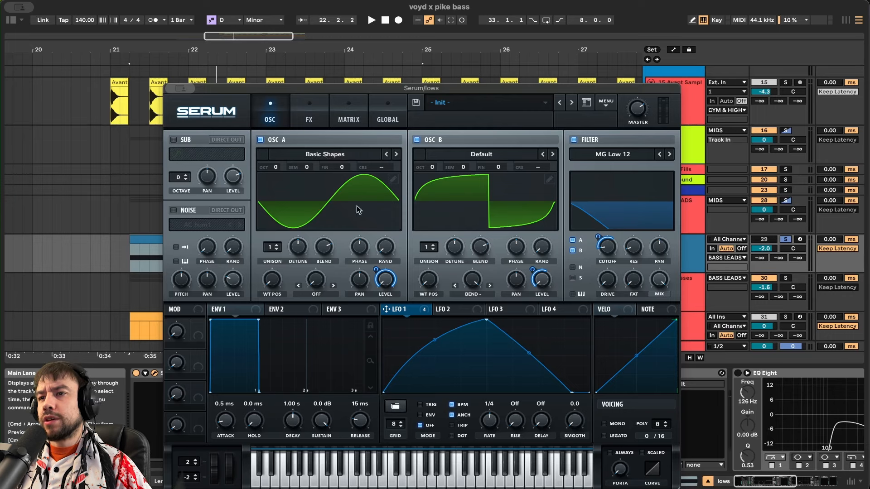
{"action": "mouse_move", "coordinate": [408, 275]}
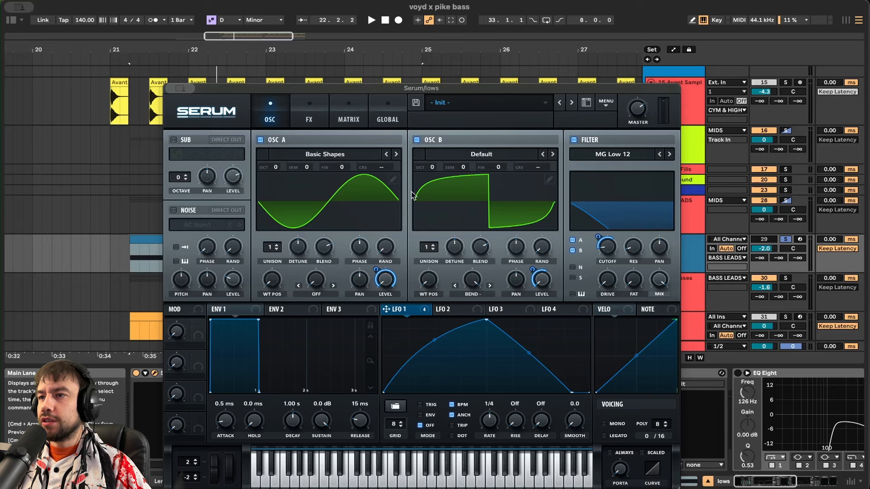
{"action": "mouse_move", "coordinate": [471, 186]}
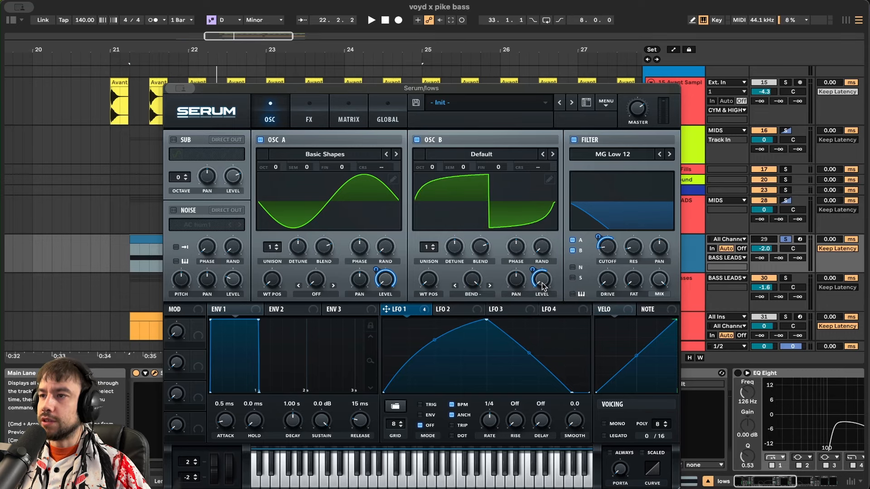
{"action": "left_click", "coordinate": [370, 20]}
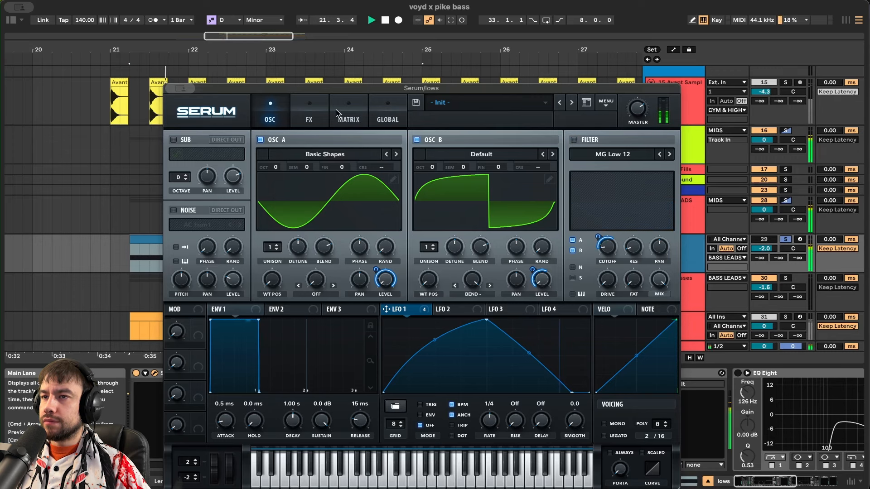
{"action": "left_click", "coordinate": [308, 111]}
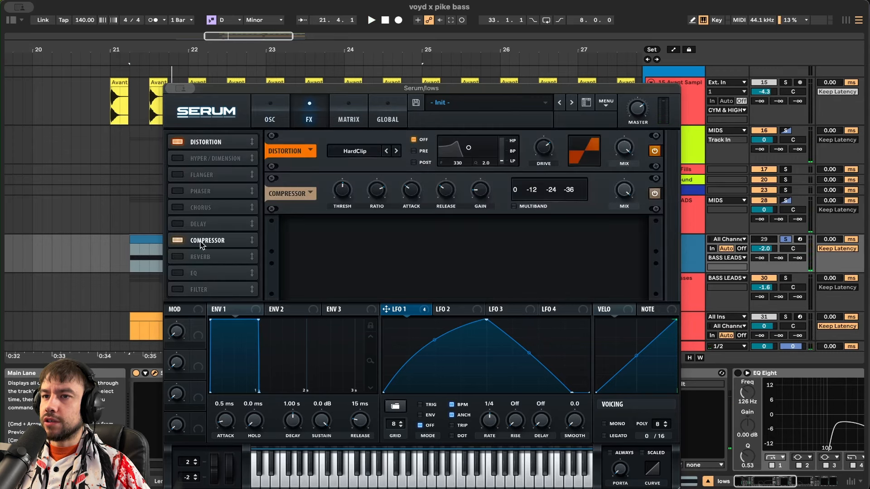
{"action": "left_click", "coordinate": [270, 110]}
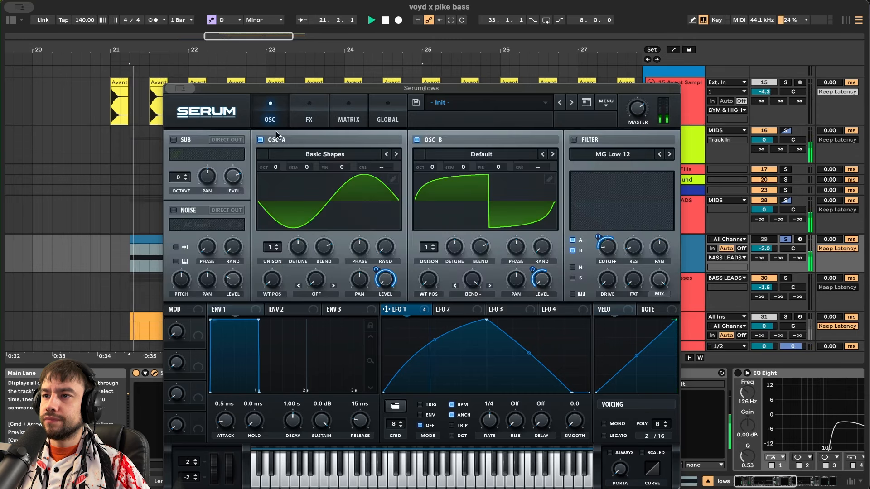
{"action": "left_click", "coordinate": [371, 20]}
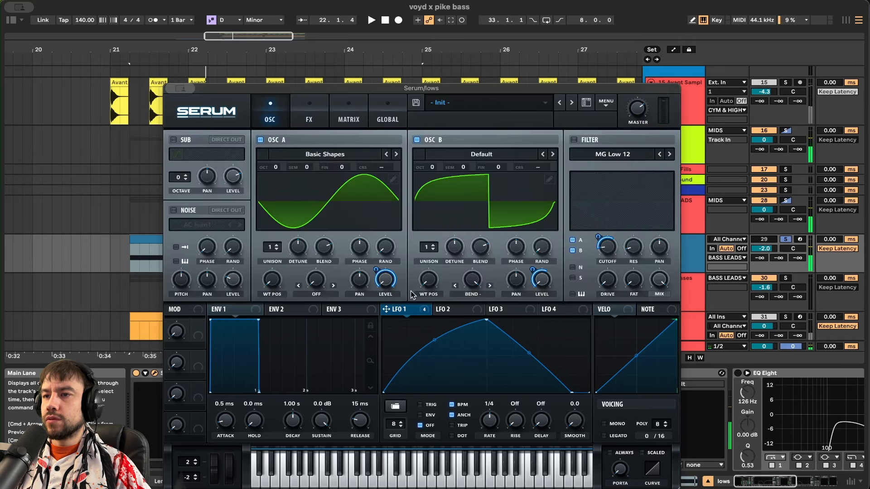
{"action": "left_click", "coordinate": [370, 20]}
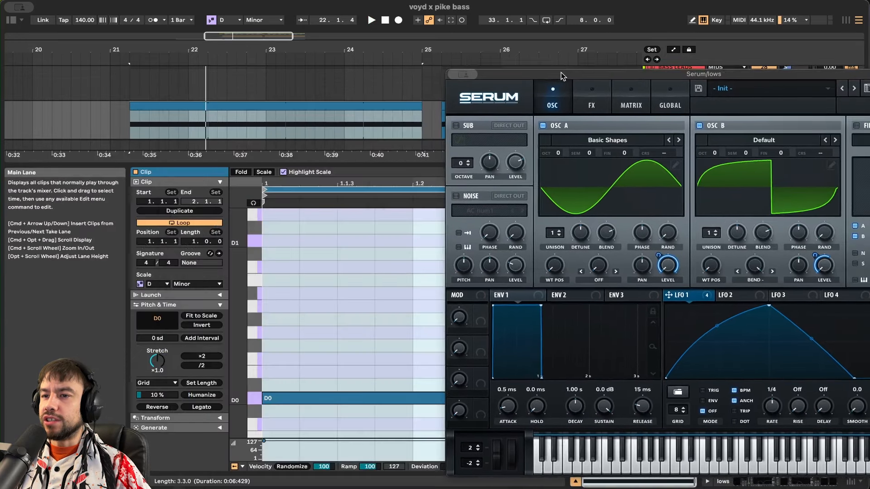
- Move the Serum window back to the centre over the Arrangement View
{"action": "left_click_drag", "start_coordinate": [560, 75], "coordinate": [459, 38]}
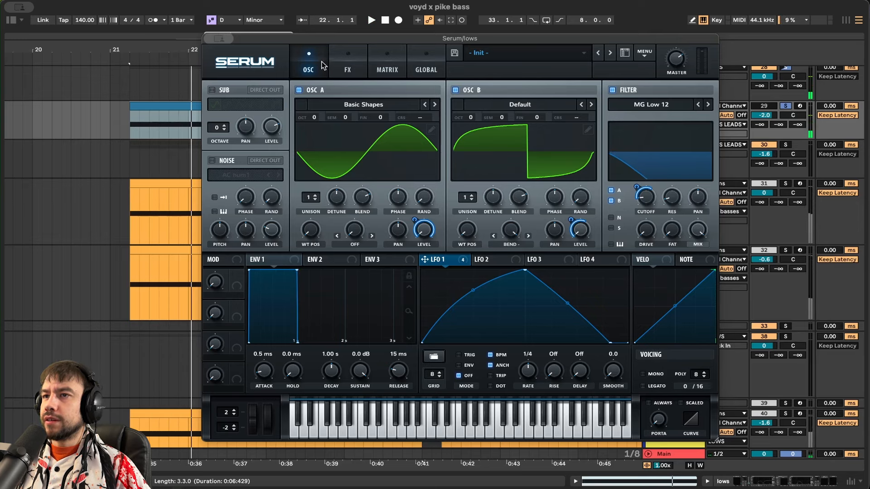
- Compare Serum's hard-clip distortion bypassed and on, enable the compressor after it, and close Serum
{"action": "left_click", "coordinate": [347, 61]}
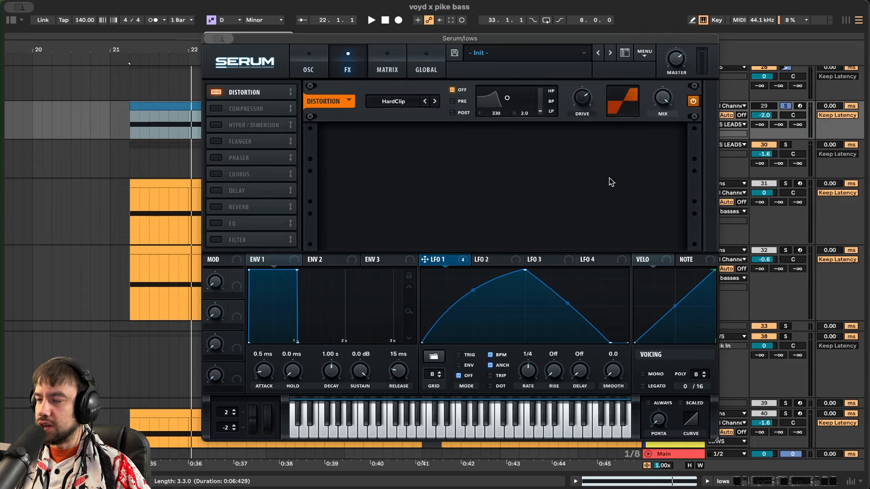
{"action": "left_click", "coordinate": [371, 20]}
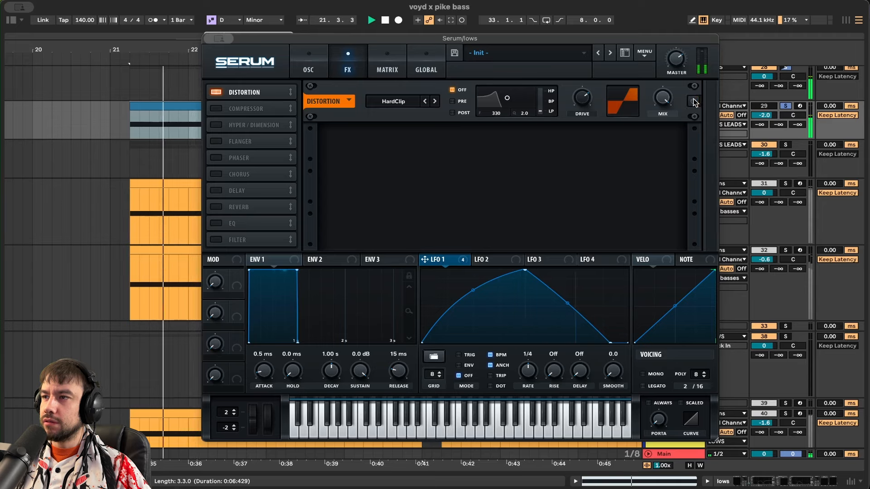
{"action": "left_click", "coordinate": [693, 101]}
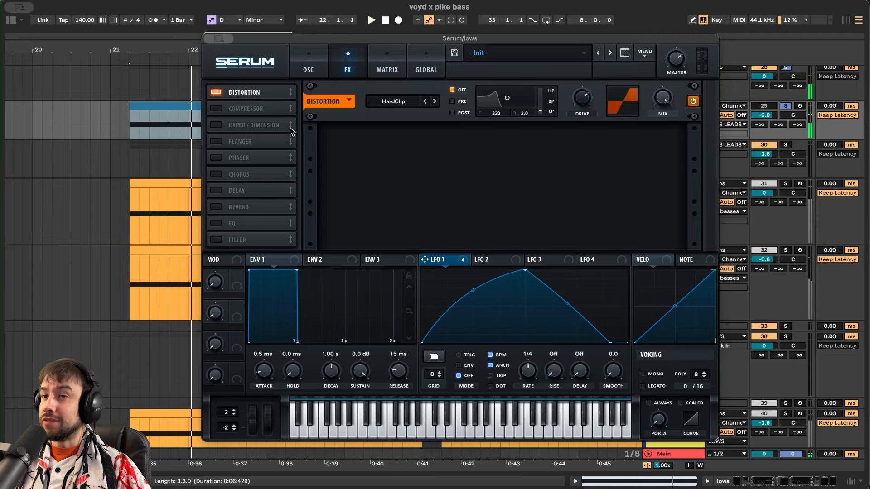
{"action": "left_click", "coordinate": [213, 108]}
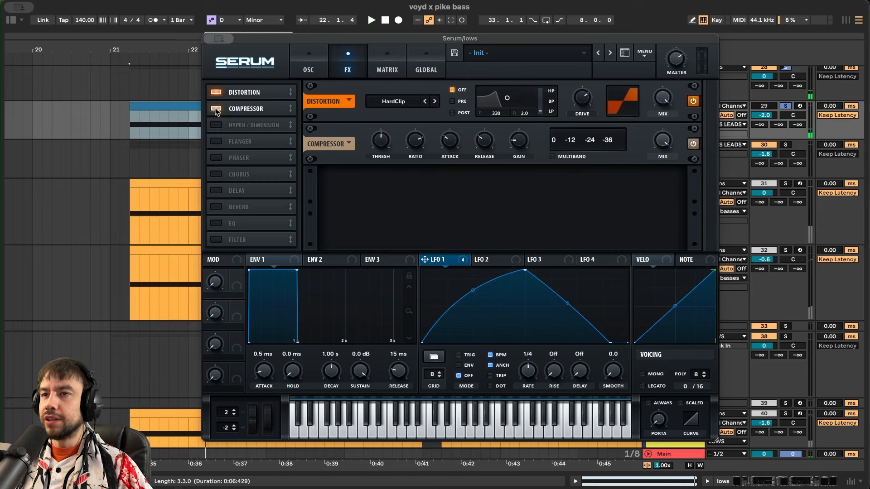
{"action": "left_click", "coordinate": [371, 20]}
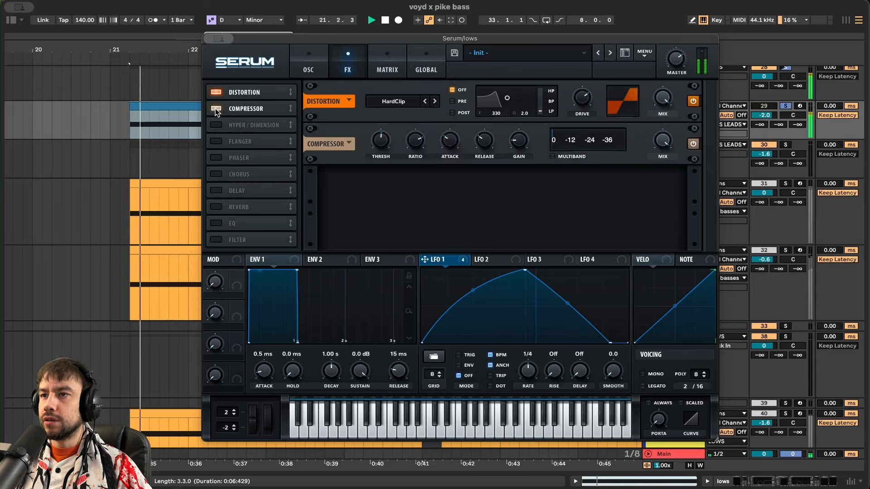
{"action": "left_click", "coordinate": [217, 38]}
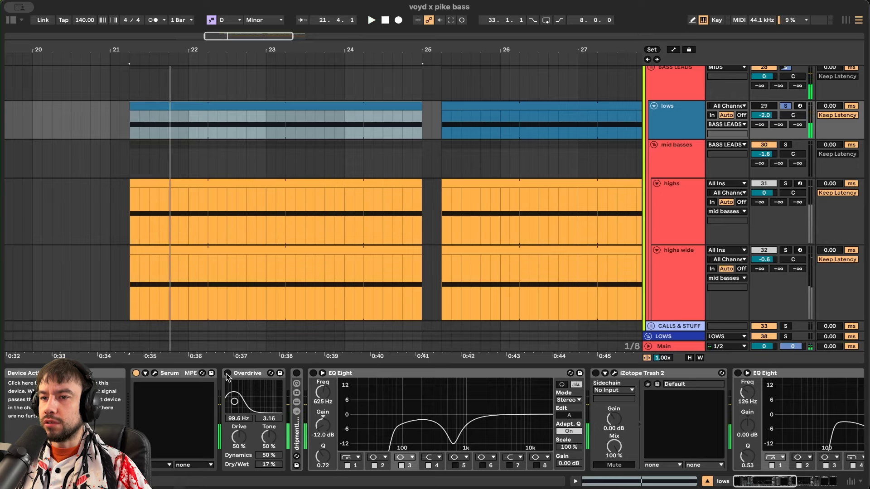
- Reveal the multiband compressor, EQ Eight, bass-mono Utility at 120 Hz and JSTClip devices
{"action": "left_click", "coordinate": [371, 20]}
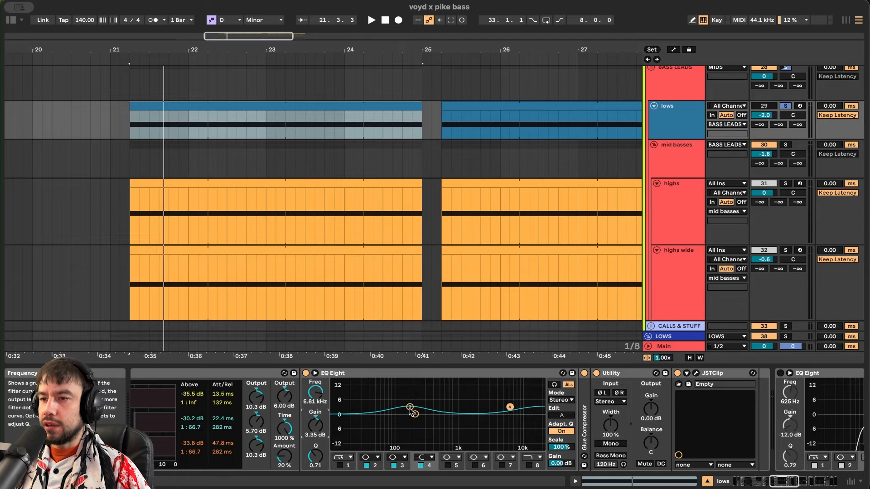
- Compact the Glue Compressor and cut EQ Eight band 3 to about -12 dB at 625 Hz
{"action": "left_click_drag", "start_coordinate": [409, 407], "coordinate": [410, 414]}
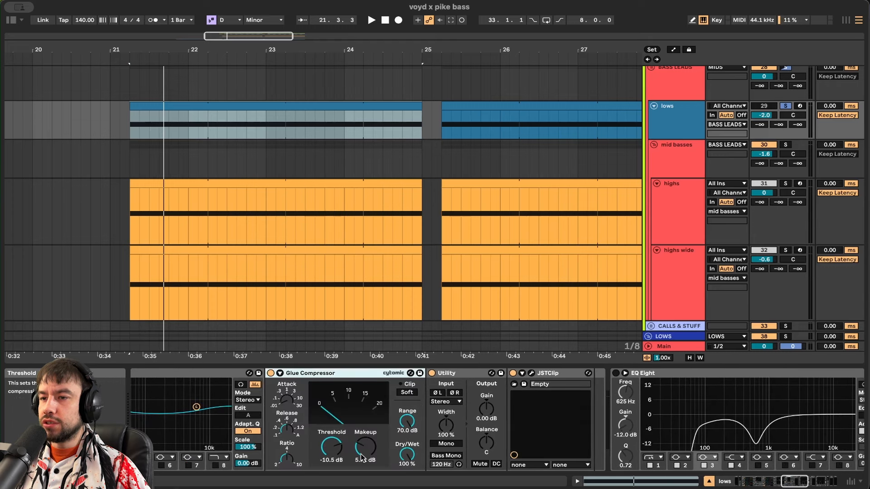
{"action": "left_click", "coordinate": [370, 20]}
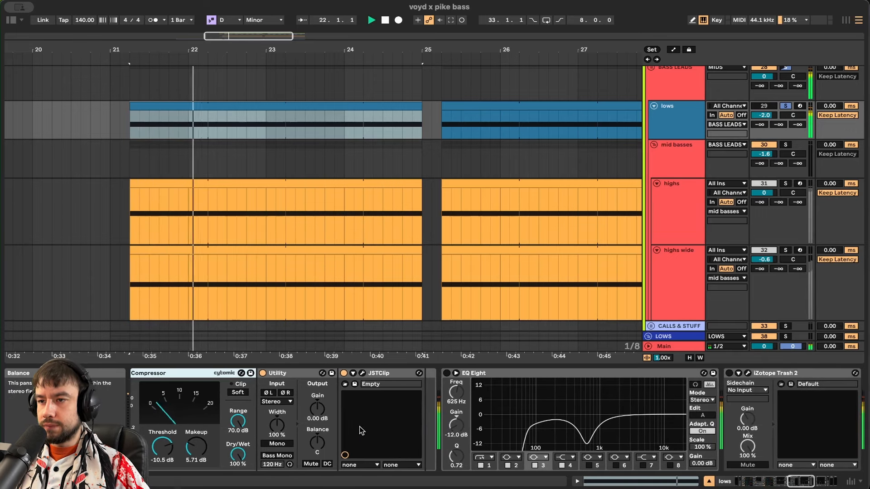
{"action": "left_click", "coordinate": [344, 372]}
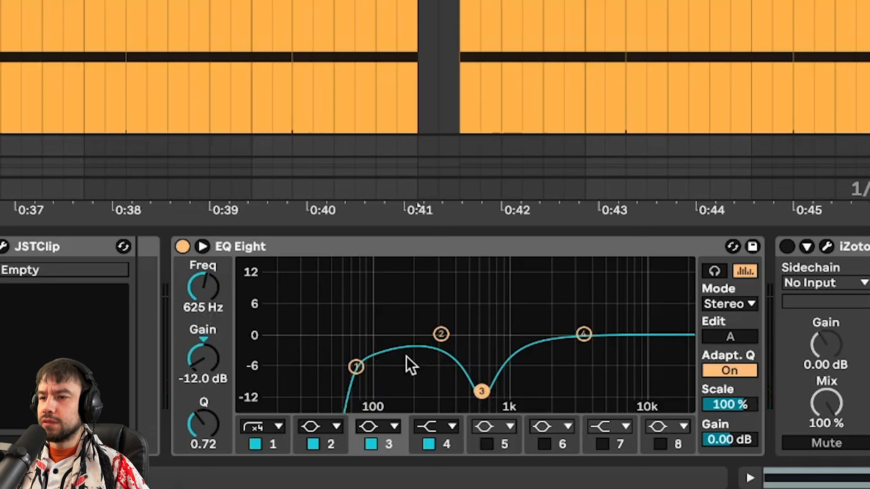
{"action": "left_click_drag", "start_coordinate": [356, 368], "coordinate": [356, 368]}
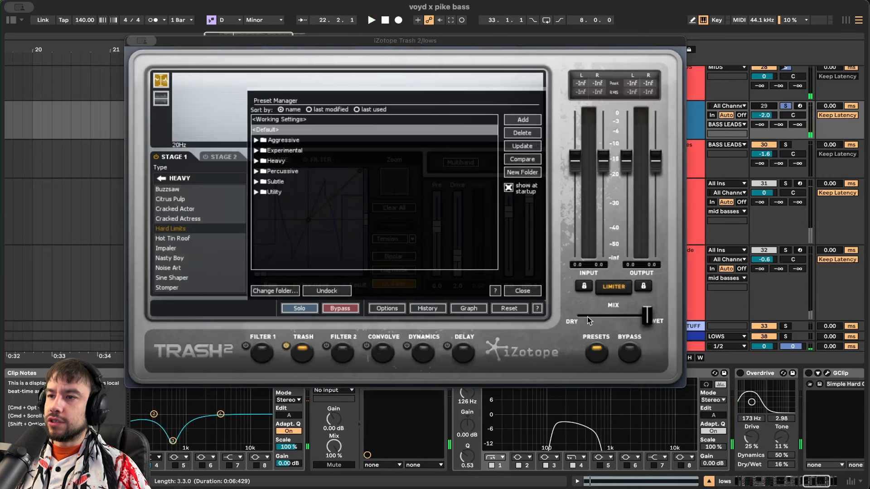
- Dismiss the Trash 2 preset manager to return to the lows device chain
{"action": "left_click", "coordinate": [520, 291]}
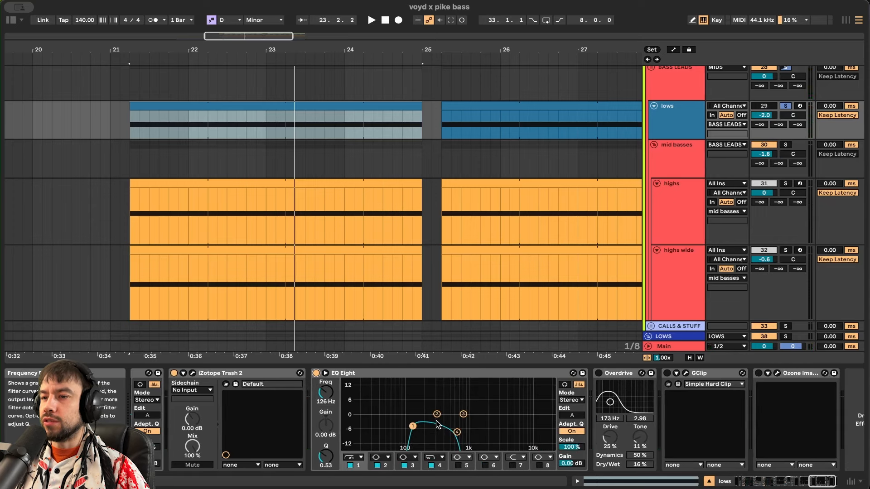
- Tweak the Overdrive tone, play the lows bass and toggle GClip to compare
{"action": "left_click", "coordinate": [372, 20]}
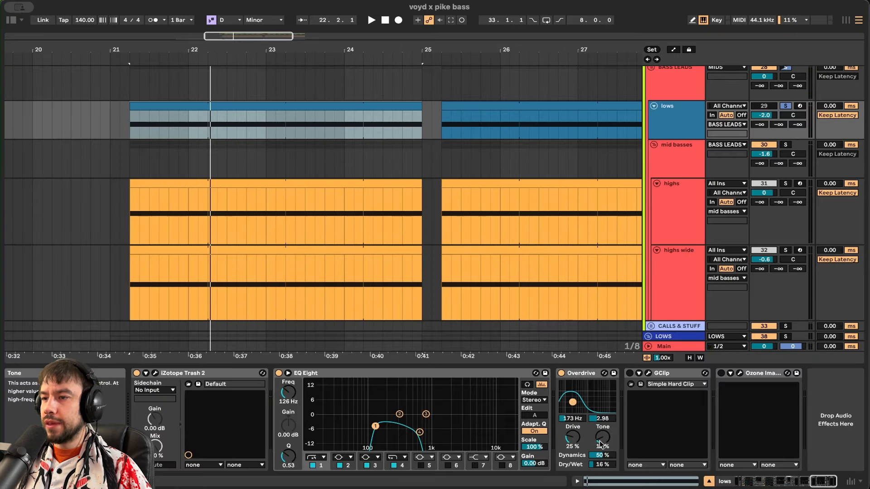
{"action": "left_click_drag", "start_coordinate": [603, 438], "coordinate": [602, 433]}
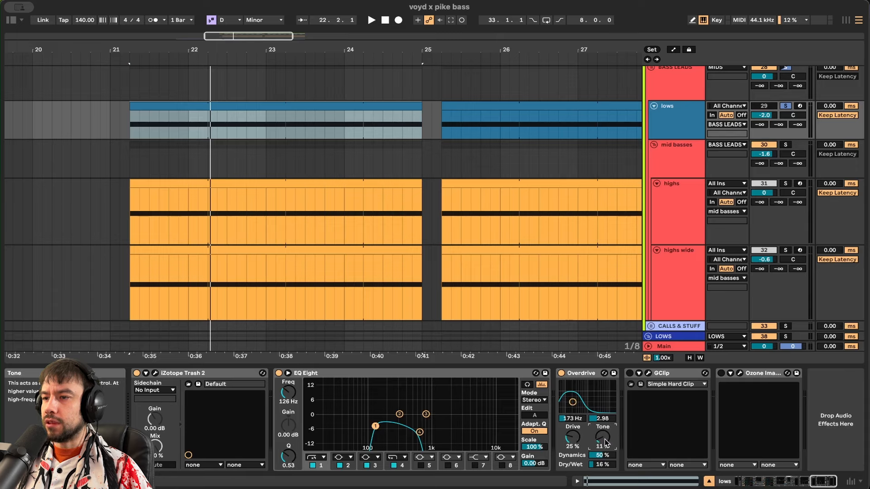
{"action": "left_click", "coordinate": [370, 20]}
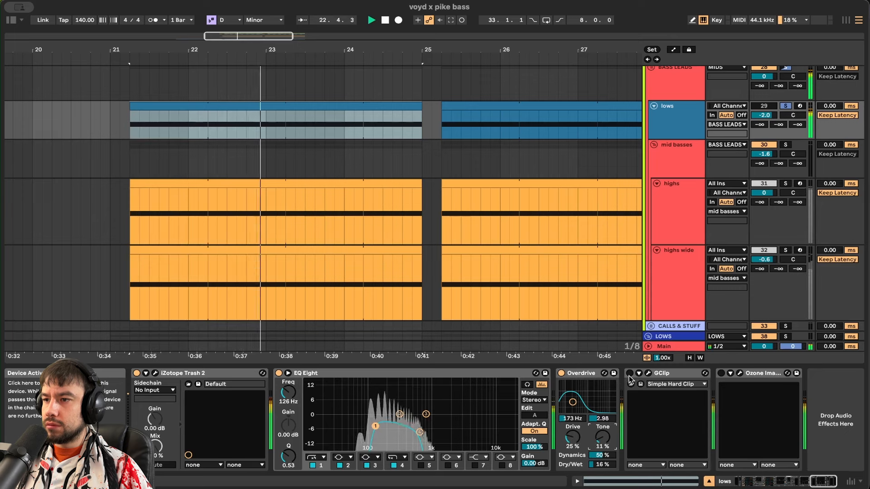
{"action": "left_click", "coordinate": [636, 372]}
{"action": "type", "text": "eq"}
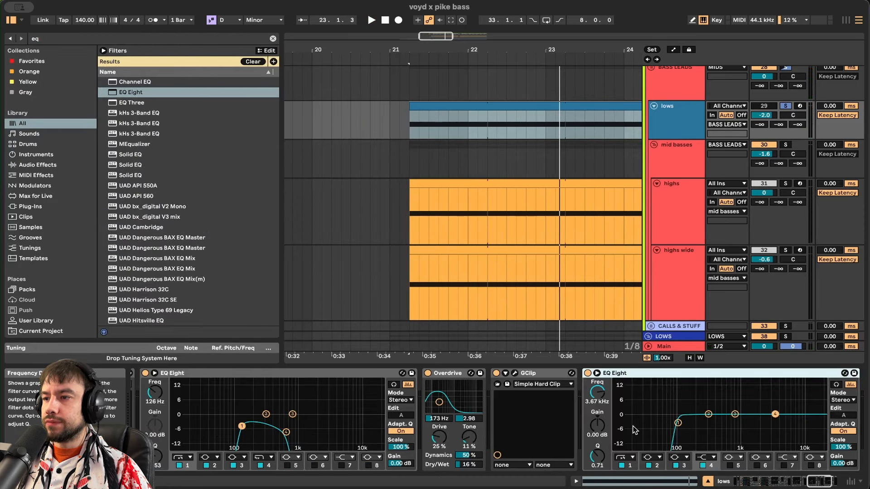
- Add an EQ Eight after GClip on the lows track and toggle its activator
{"action": "left_click", "coordinate": [370, 20]}
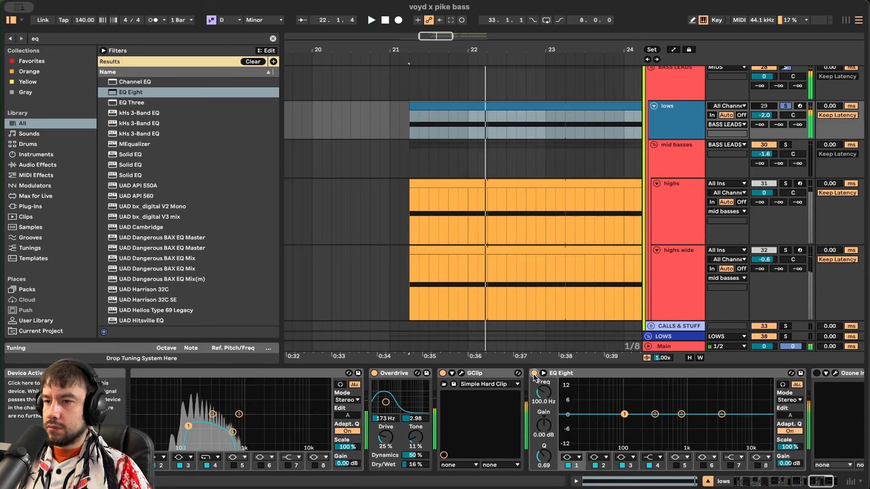
{"action": "left_click", "coordinate": [371, 19]}
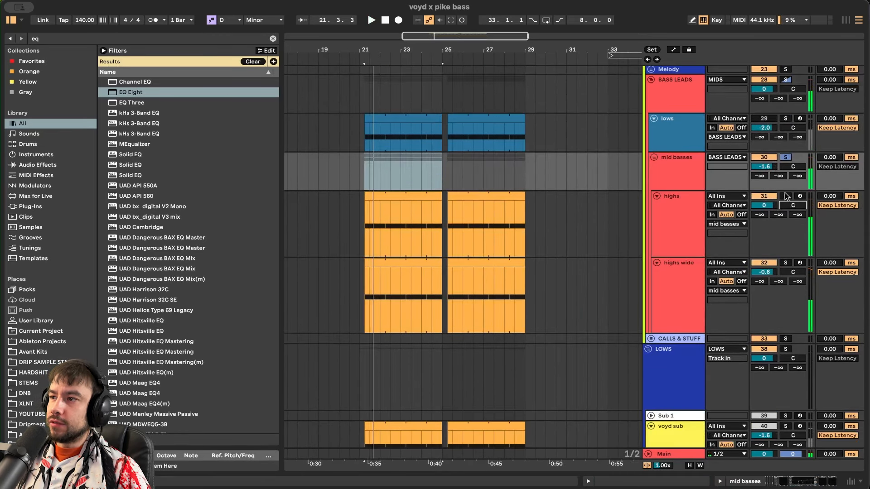
- Check the lows track's Ozone Imager window, then select the highs track
{"action": "left_click", "coordinate": [667, 118]}
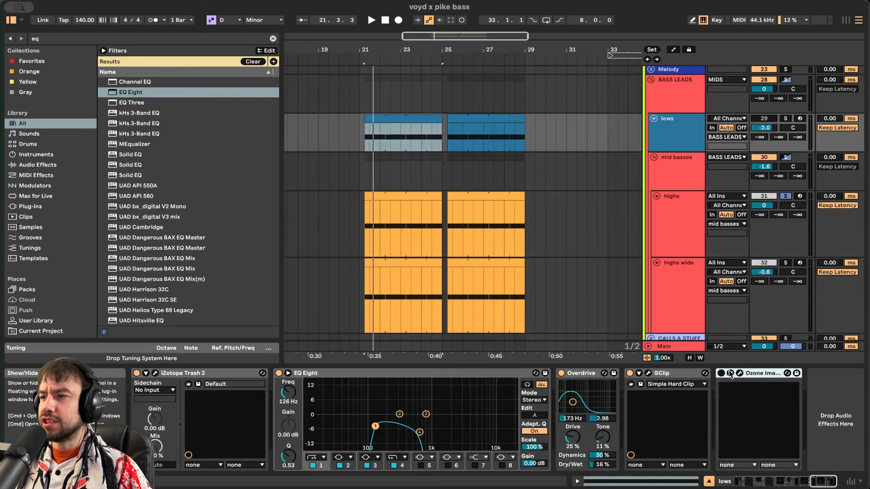
{"action": "left_click", "coordinate": [729, 372]}
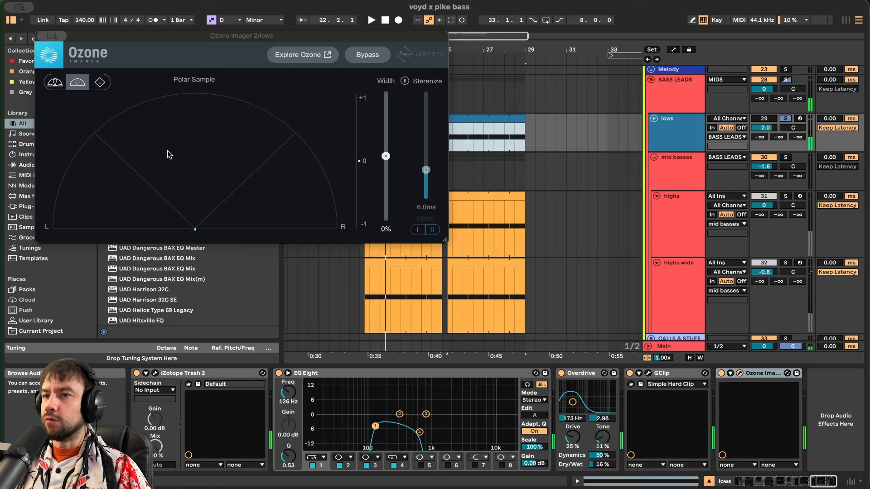
{"action": "left_click", "coordinate": [54, 35]}
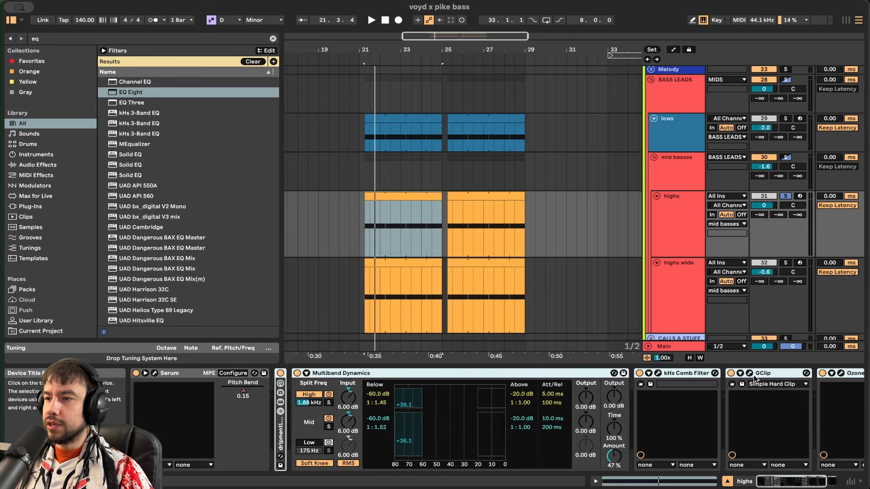
- Bring up the Serum patch on the highs track showing its oscillators and Allpasses filter
{"action": "left_click", "coordinate": [371, 20]}
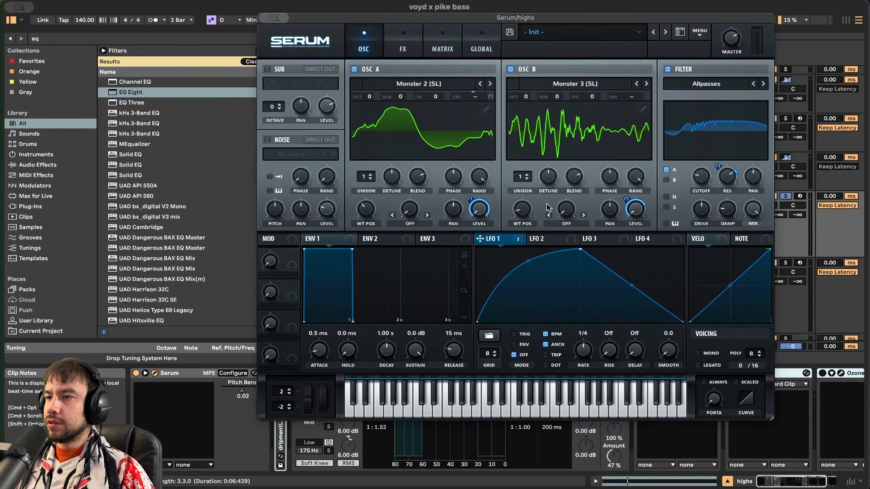
{"action": "mouse_move", "coordinate": [629, 198]}
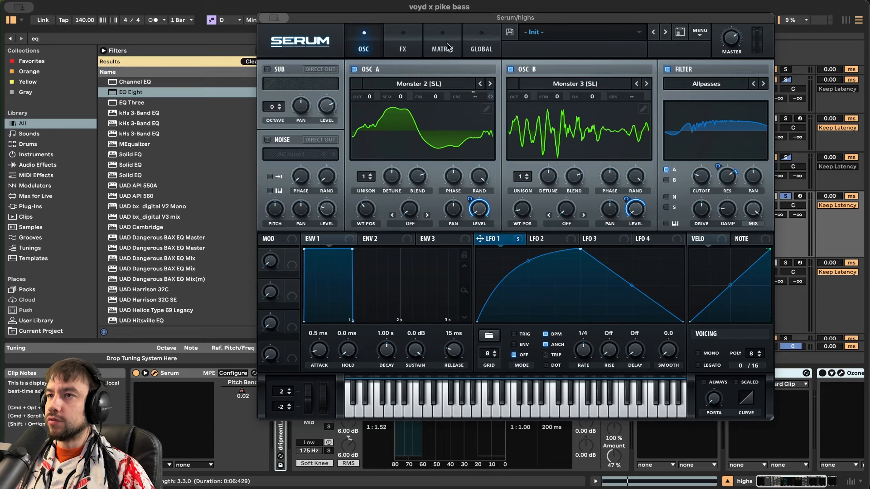
{"action": "left_click", "coordinate": [402, 48]}
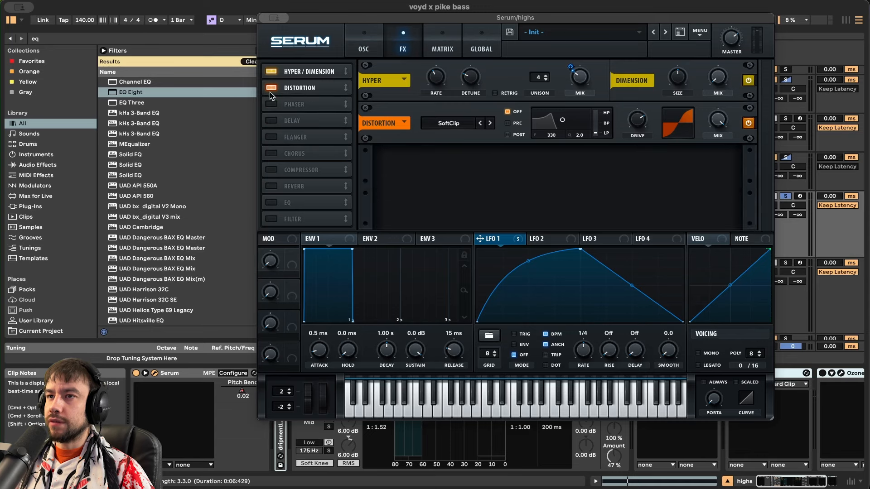
{"action": "left_click", "coordinate": [363, 40]}
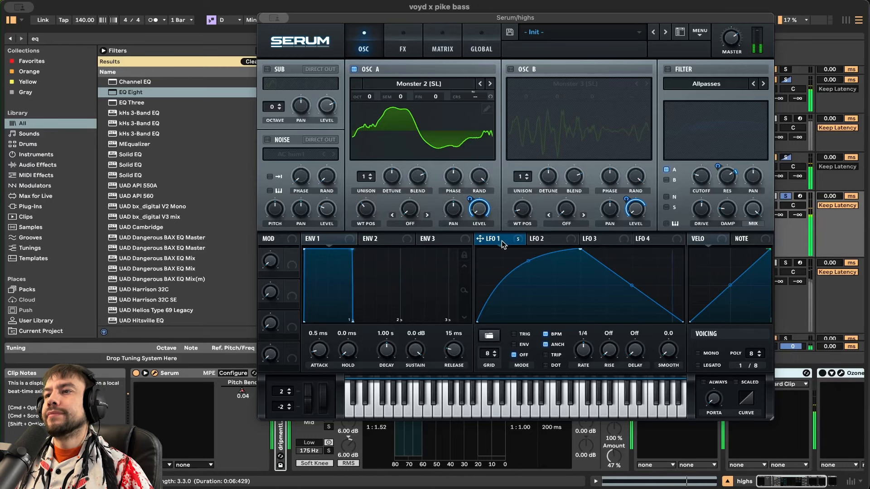
{"action": "left_click", "coordinate": [510, 69]}
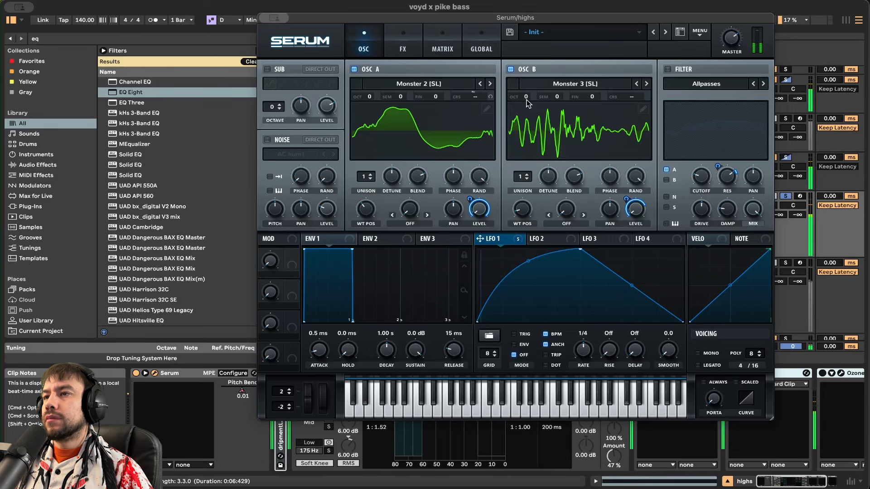
{"action": "left_click", "coordinate": [510, 69]}
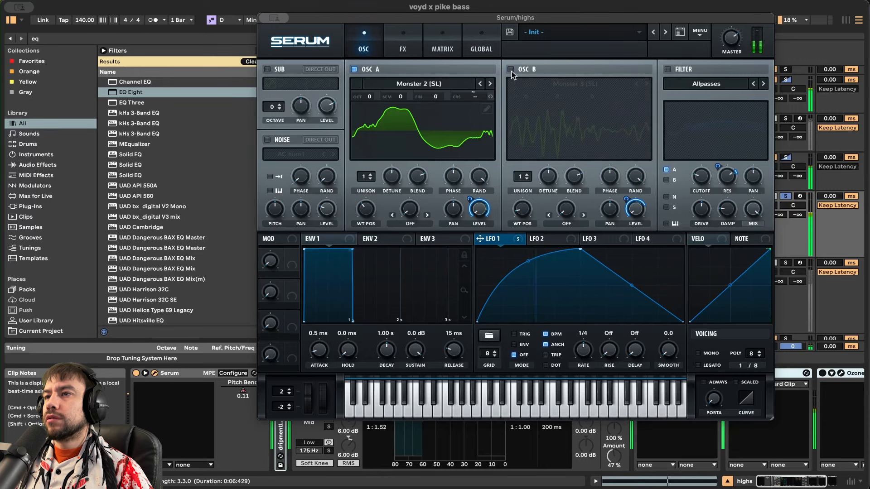
{"action": "left_click", "coordinate": [510, 69]}
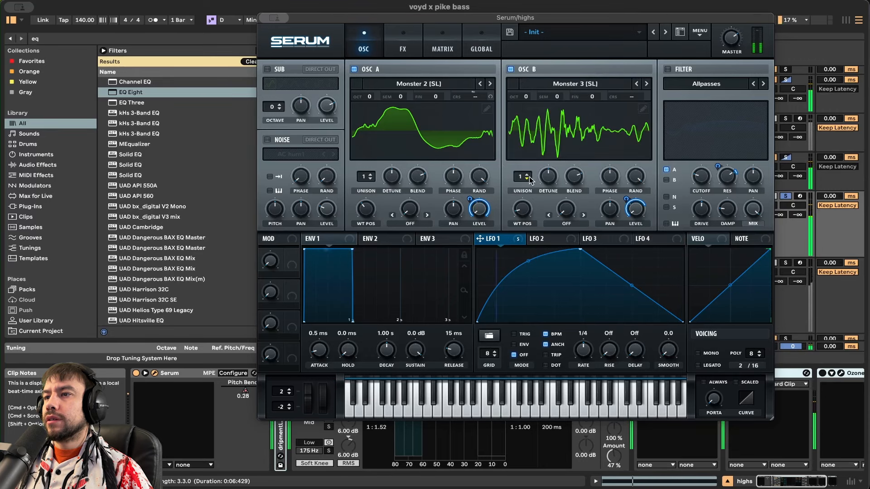
{"action": "mouse_move", "coordinate": [582, 214]}
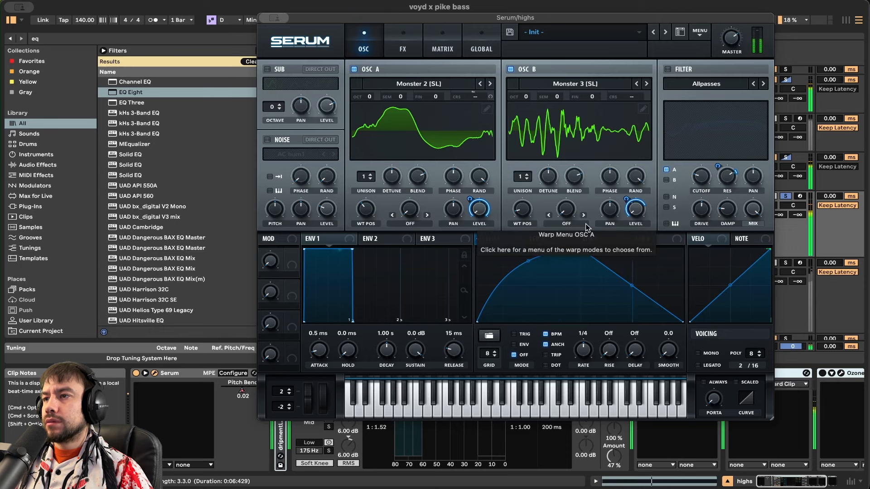
{"action": "left_click", "coordinate": [496, 238]}
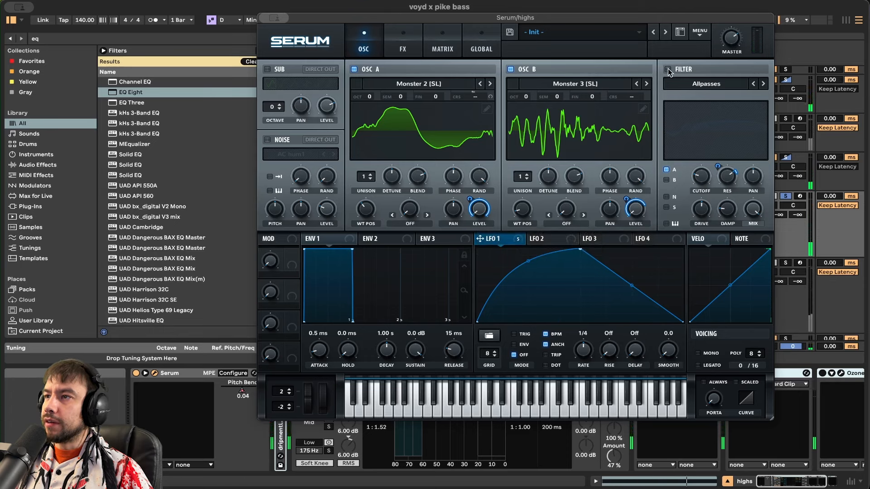
{"action": "left_click", "coordinate": [706, 83]}
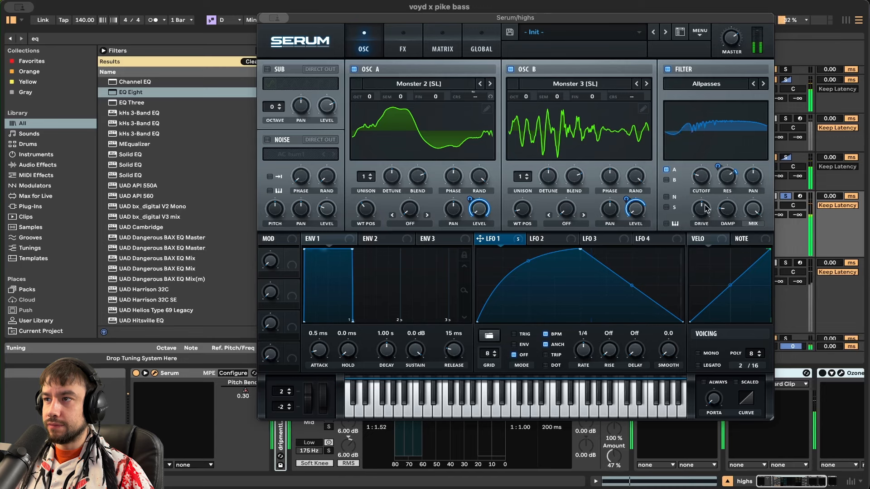
{"action": "mouse_move", "coordinate": [667, 69]}
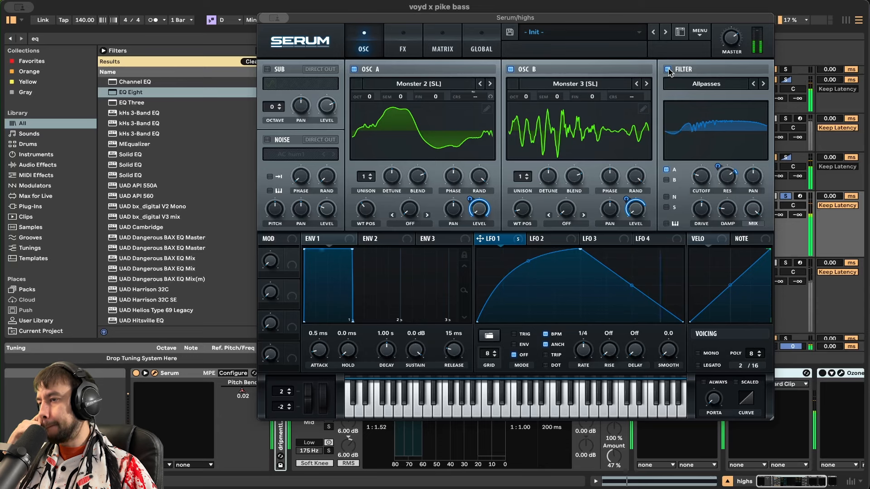
{"action": "left_click", "coordinate": [402, 42]}
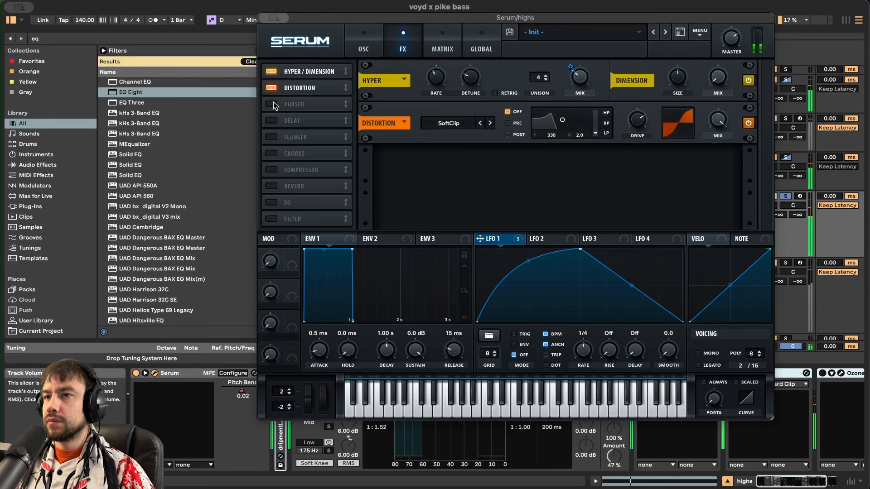
{"action": "left_click", "coordinate": [270, 104]}
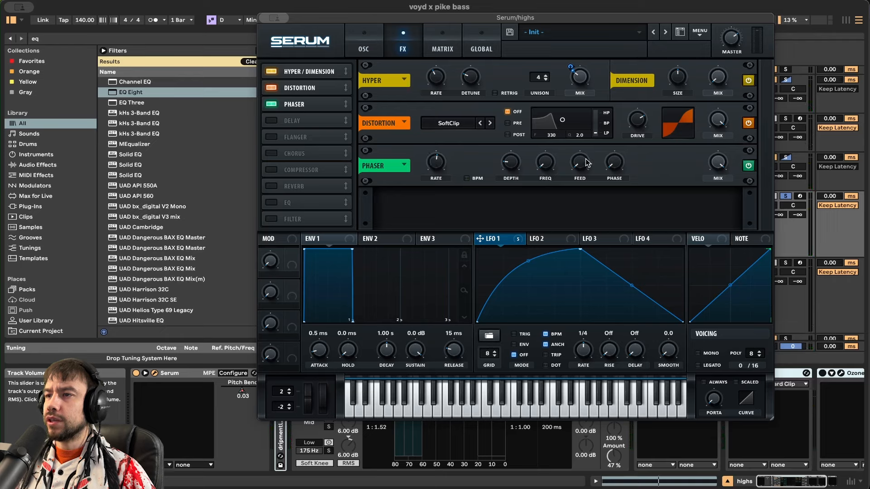
{"action": "mouse_move", "coordinate": [613, 162]}
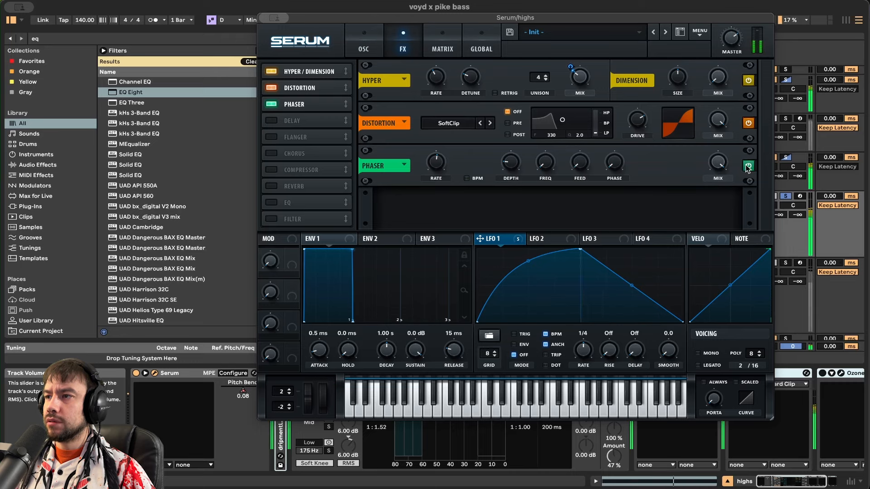
{"action": "left_click", "coordinate": [747, 166]}
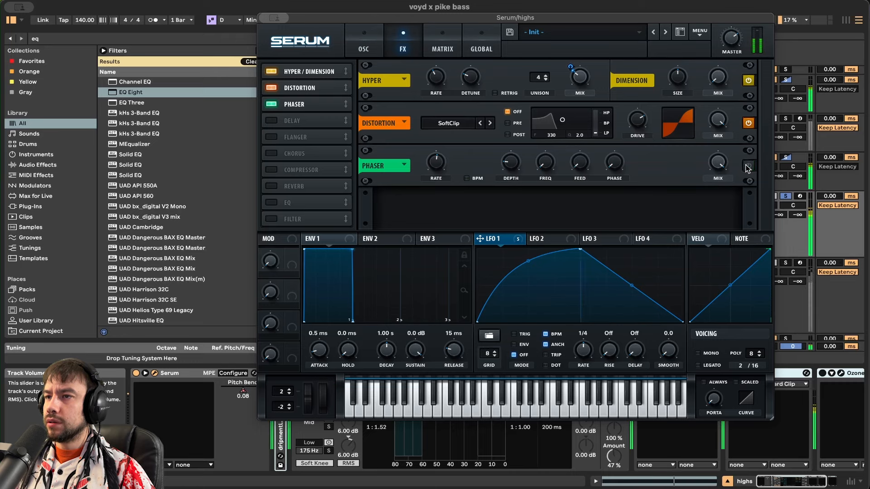
{"action": "left_click", "coordinate": [748, 166]}
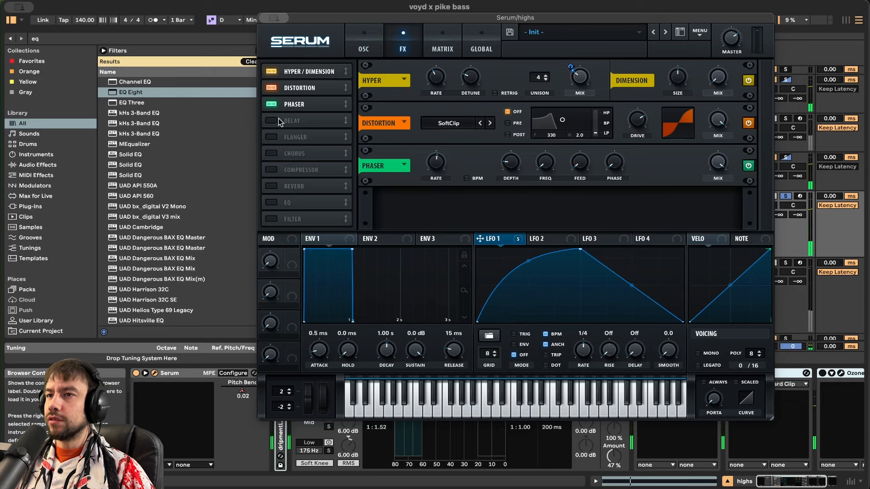
- Add a Delay after the Phaser in Serum's FX rack and lower its mix to about 40%
{"action": "left_click", "coordinate": [271, 120]}
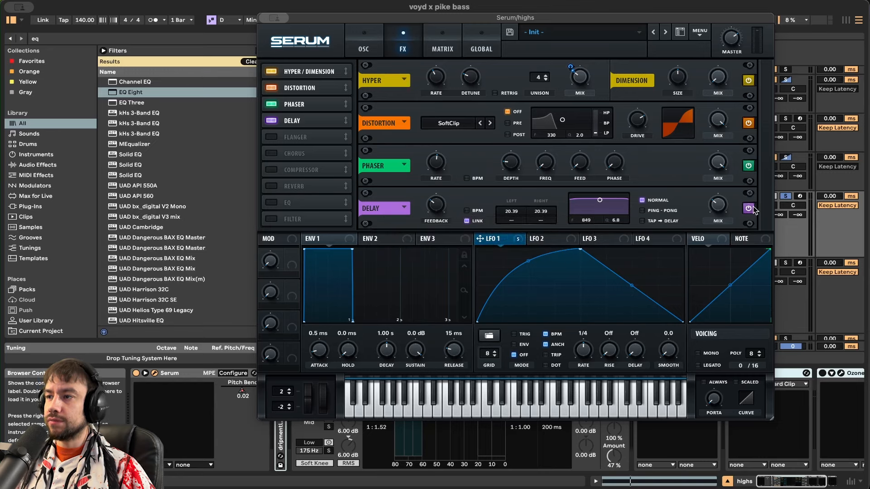
{"action": "mouse_move", "coordinate": [747, 208]}
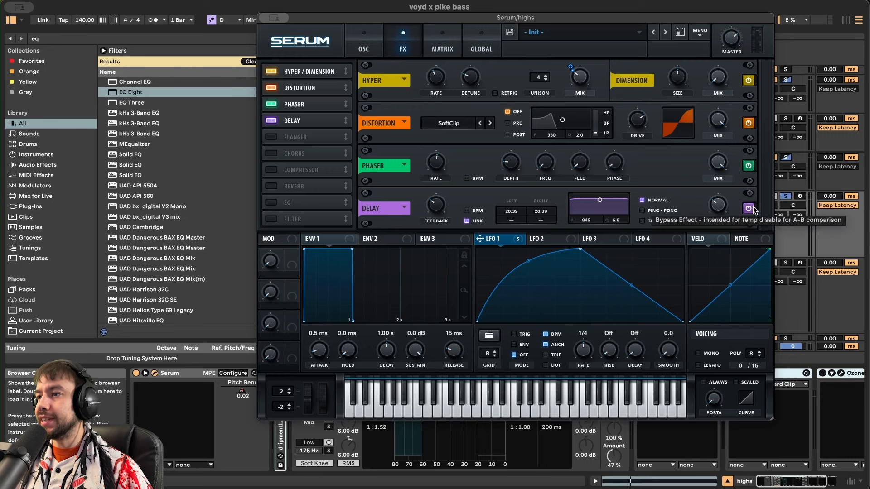
{"action": "left_click", "coordinate": [747, 208]}
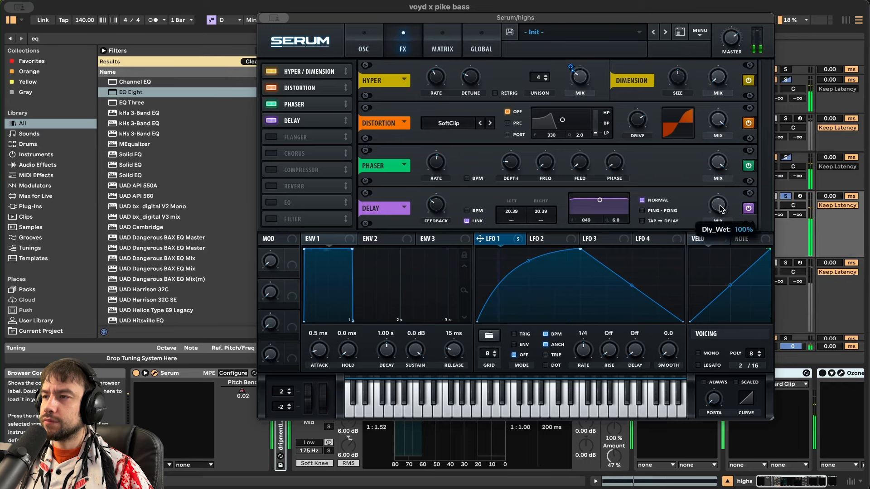
{"action": "left_click_drag", "start_coordinate": [718, 202], "coordinate": [717, 222]}
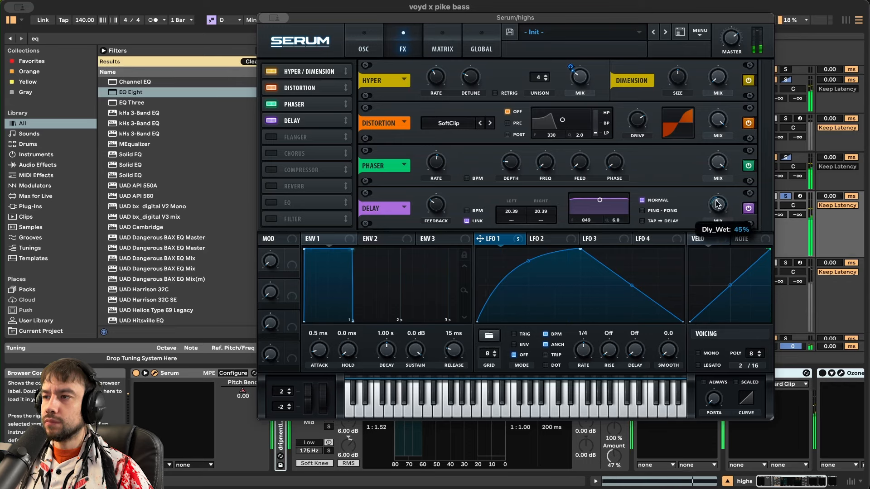
{"action": "left_click_drag", "start_coordinate": [717, 205], "coordinate": [717, 123]}
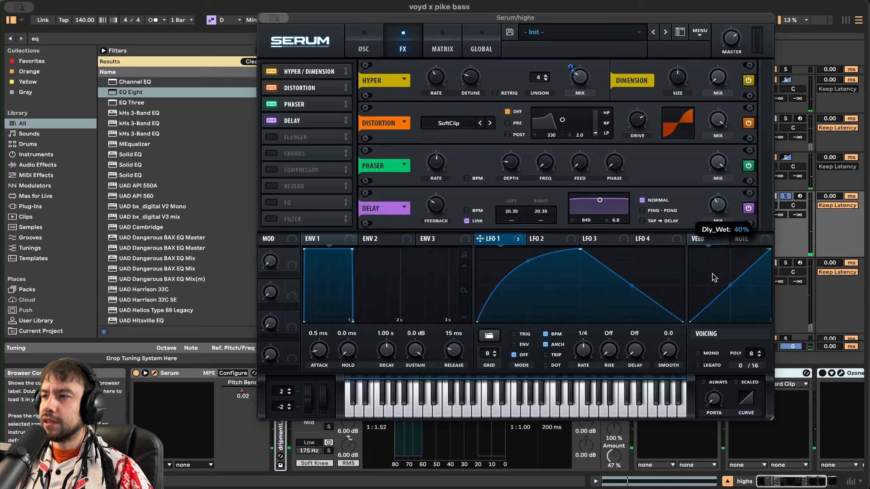
{"action": "left_click_drag", "start_coordinate": [718, 204], "coordinate": [717, 222]}
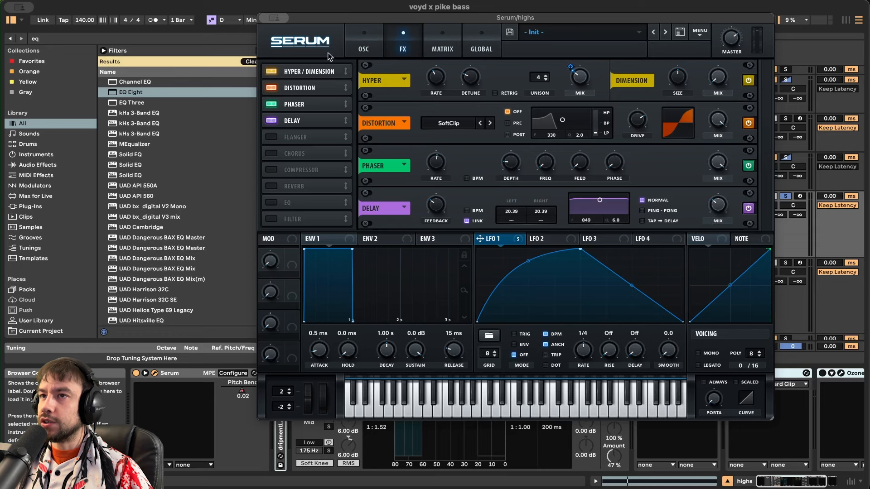
- Close the highs Serum window to return to the arrangement view
{"action": "left_click", "coordinate": [273, 18]}
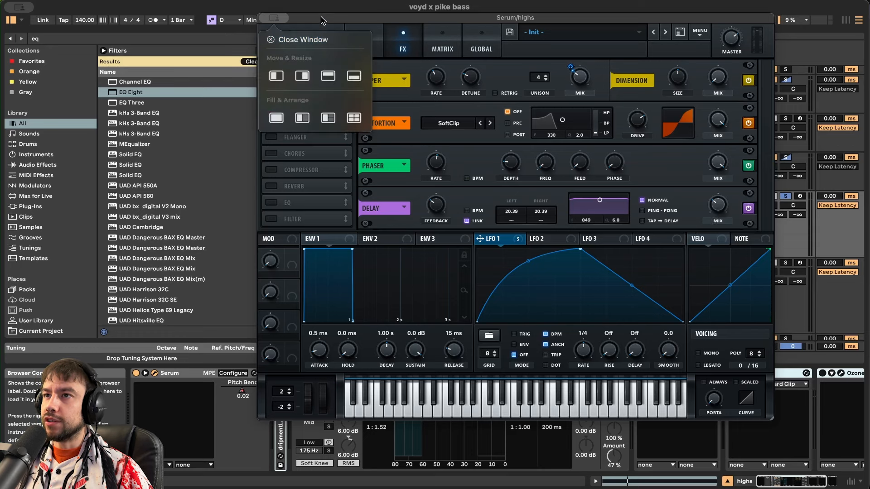
{"action": "mouse_move", "coordinate": [302, 39]}
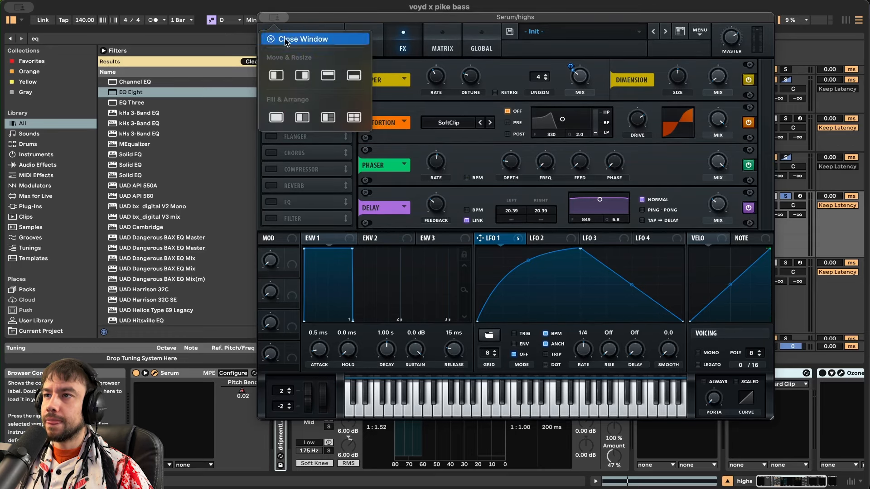
{"action": "left_click", "coordinate": [302, 38]}
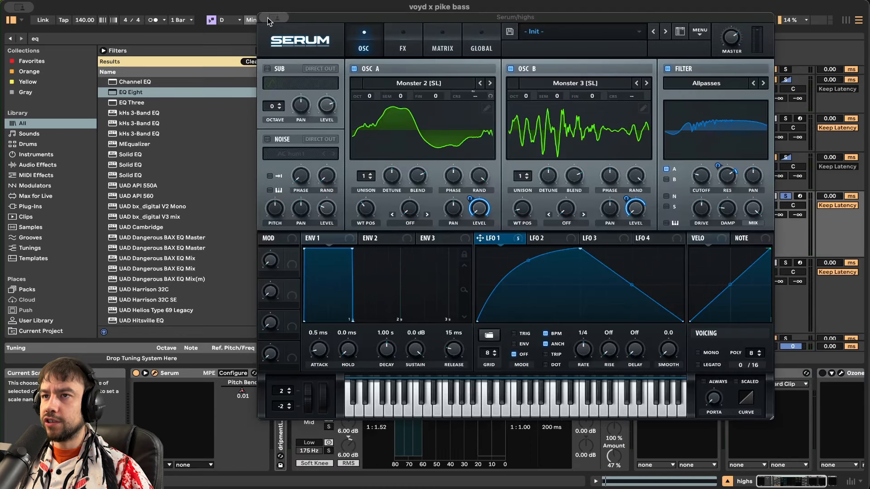
{"action": "left_click", "coordinate": [268, 17]}
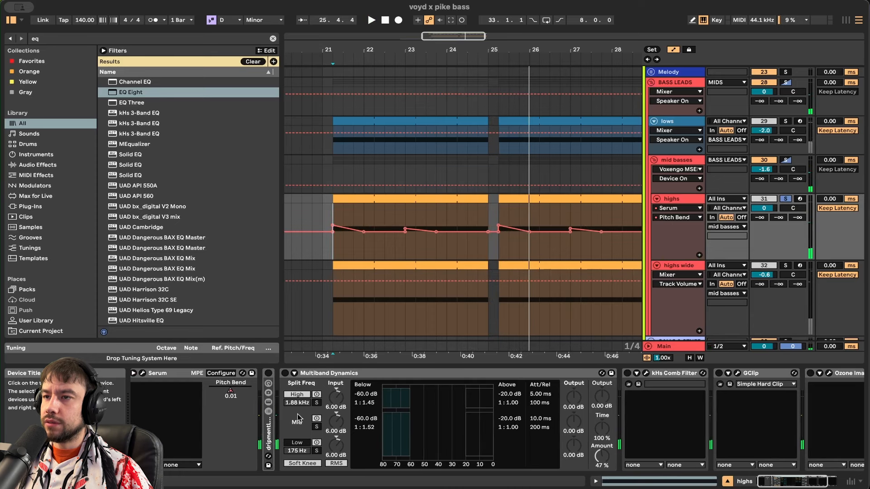
{"action": "left_click", "coordinate": [268, 373]}
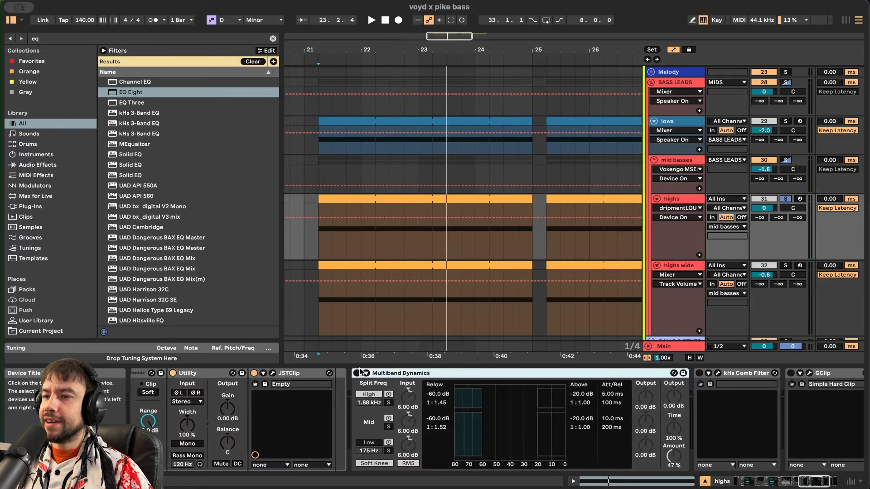
{"action": "left_click", "coordinate": [370, 20]}
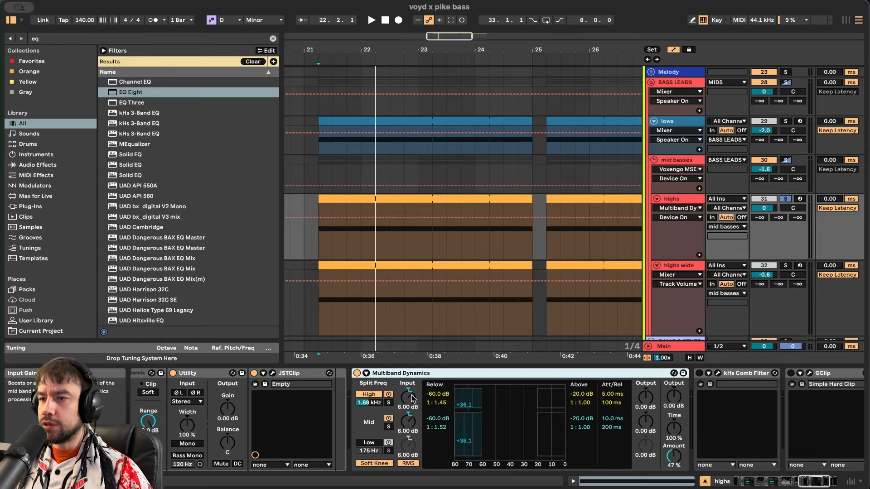
{"action": "left_click", "coordinate": [370, 20]}
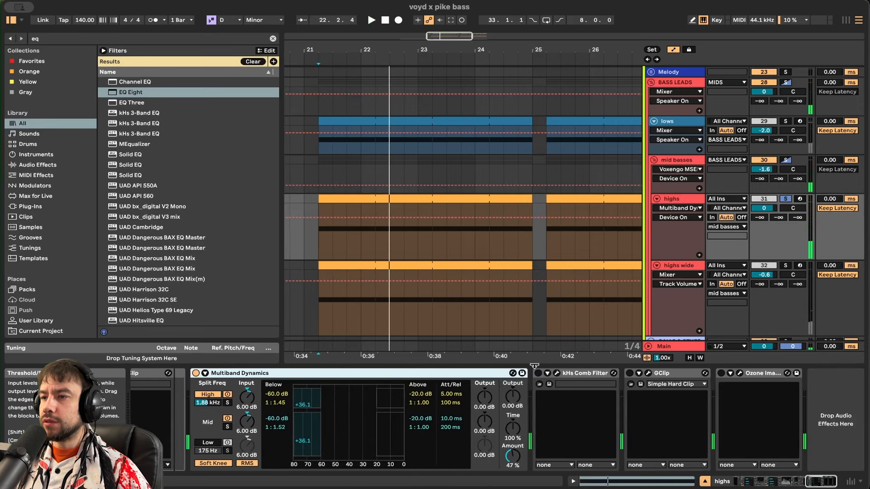
- Inspect the highs track's kHs Comb Filter, then its GClip clipper at 0 dB gain, 100% clip
{"action": "left_click", "coordinate": [537, 372]}
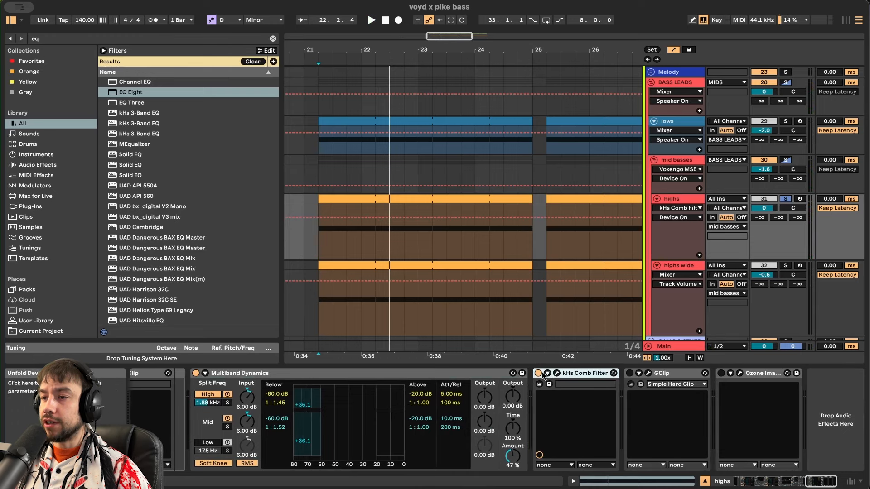
{"action": "left_click", "coordinate": [371, 20]}
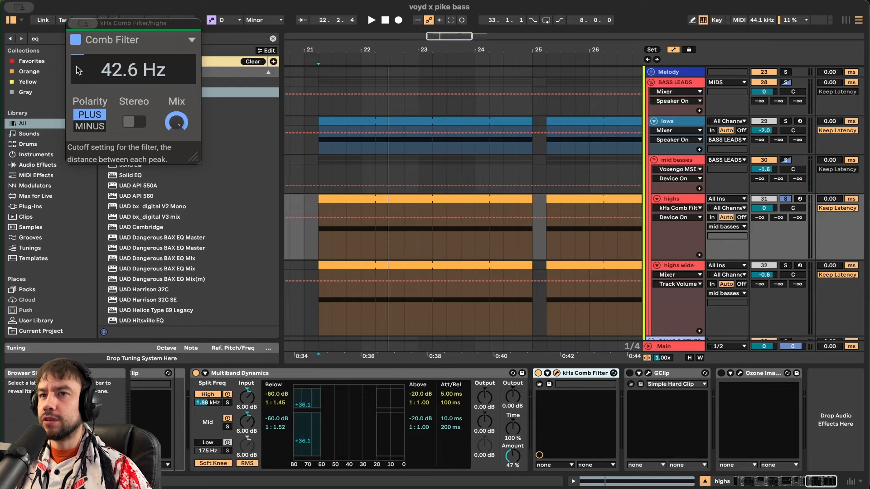
{"action": "left_click", "coordinate": [370, 20]}
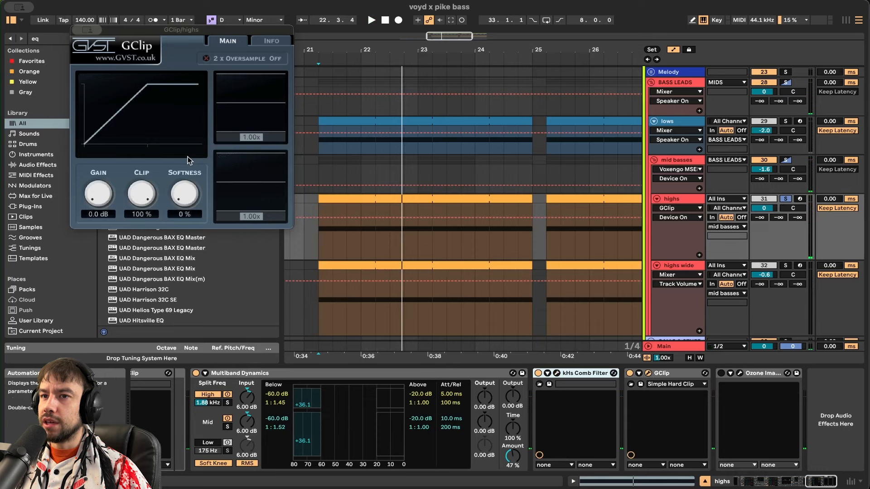
{"action": "right_click", "coordinate": [180, 29]}
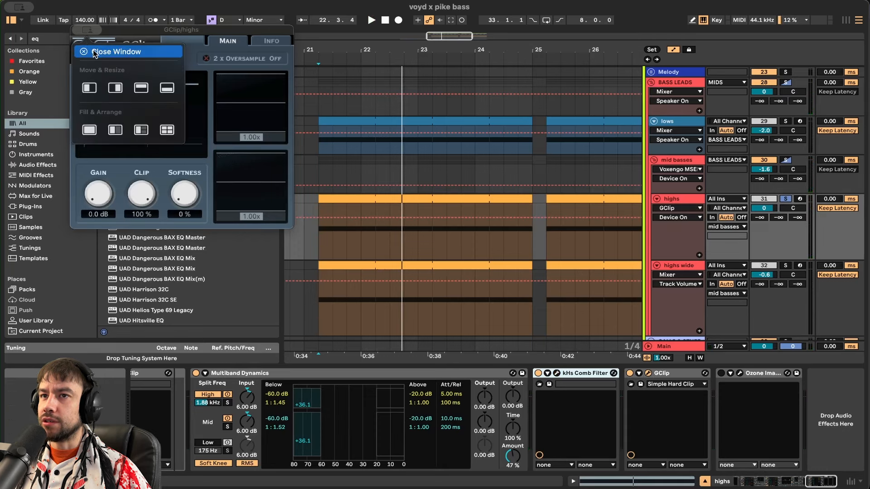
- Close the clipper, toggle the imager view, then cut about -7.5 dB near 958 Hz in the highs wide EQ Eight
{"action": "left_click", "coordinate": [82, 50]}
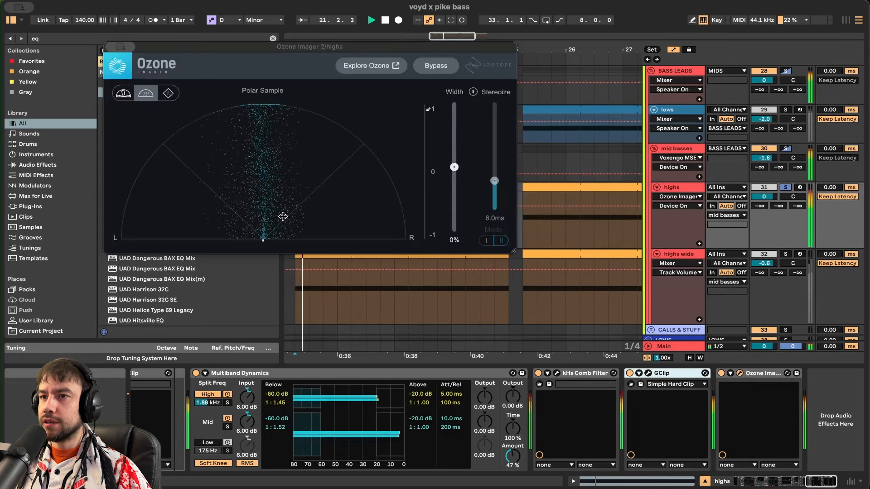
{"action": "left_click", "coordinate": [145, 92]}
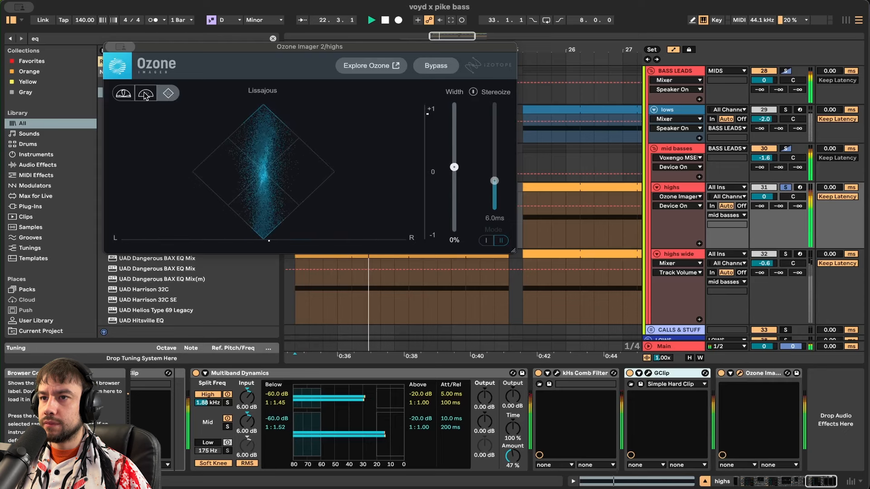
{"action": "left_click", "coordinate": [145, 92]}
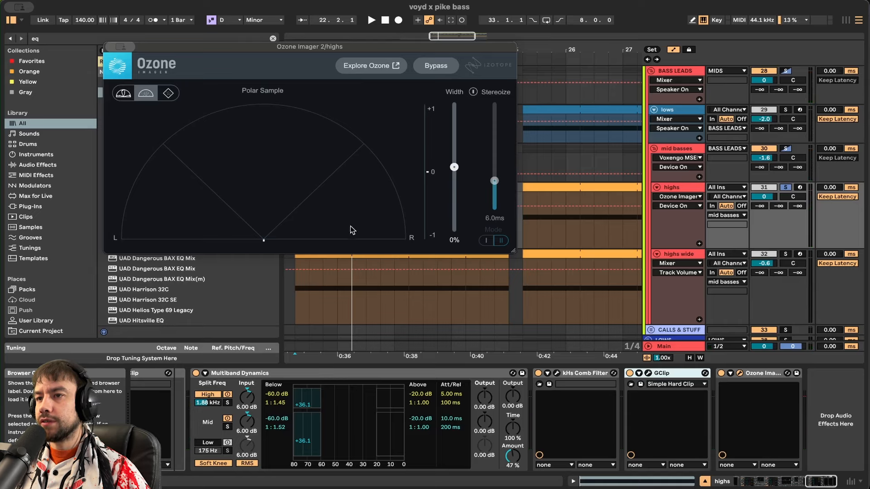
{"action": "left_click", "coordinate": [370, 20]}
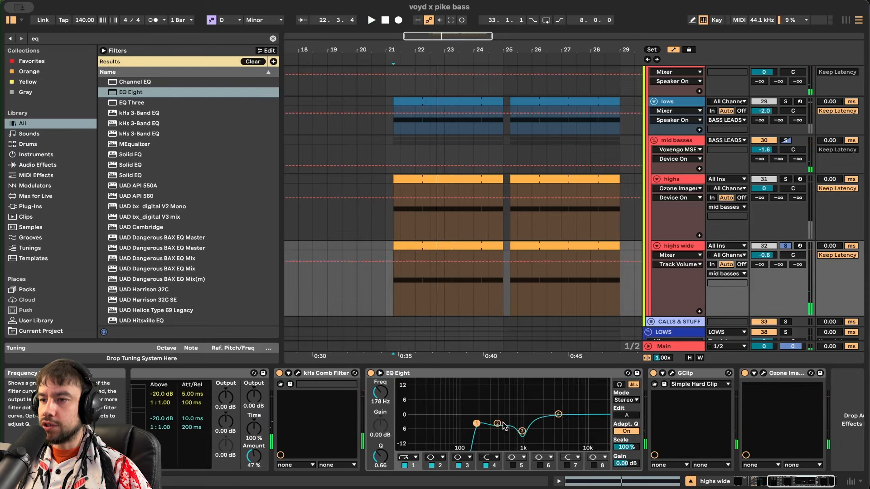
{"action": "left_click_drag", "start_coordinate": [476, 423], "coordinate": [498, 427]}
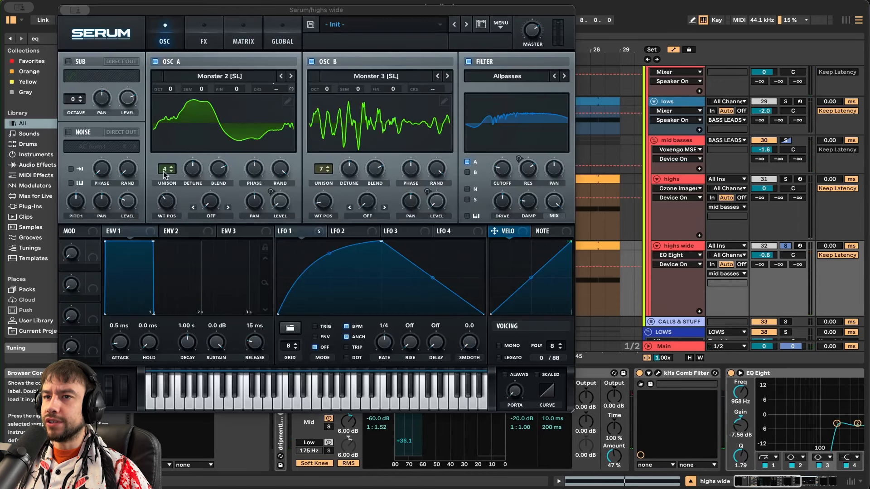
{"action": "mouse_move", "coordinate": [167, 169]}
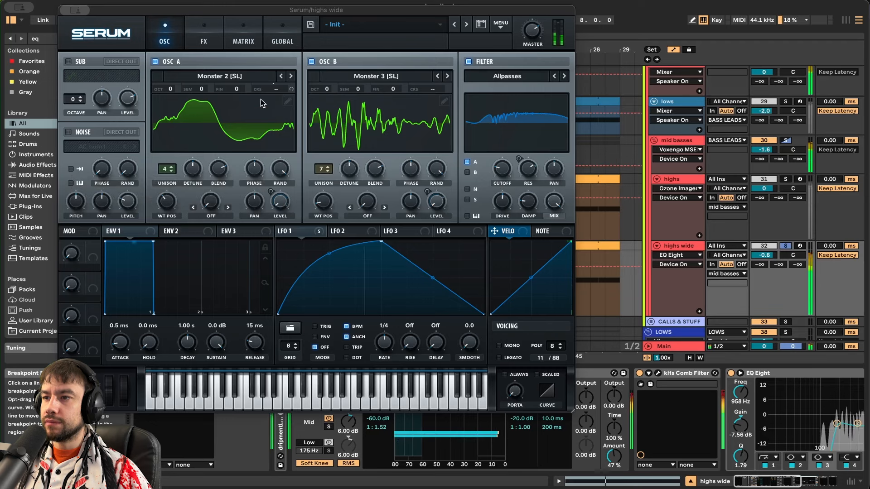
- Review the highs wide Serum patch's FX rack and its OSC A/B oscillators
{"action": "left_click", "coordinate": [204, 33]}
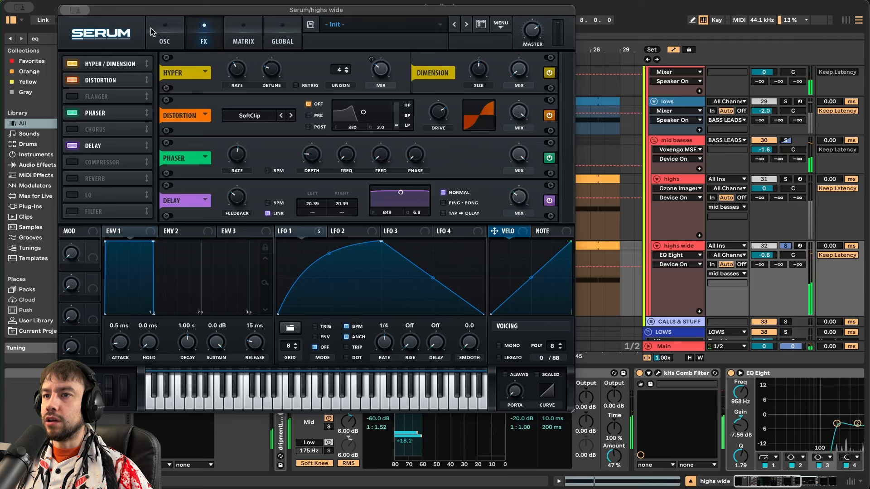
{"action": "left_click", "coordinate": [164, 34]}
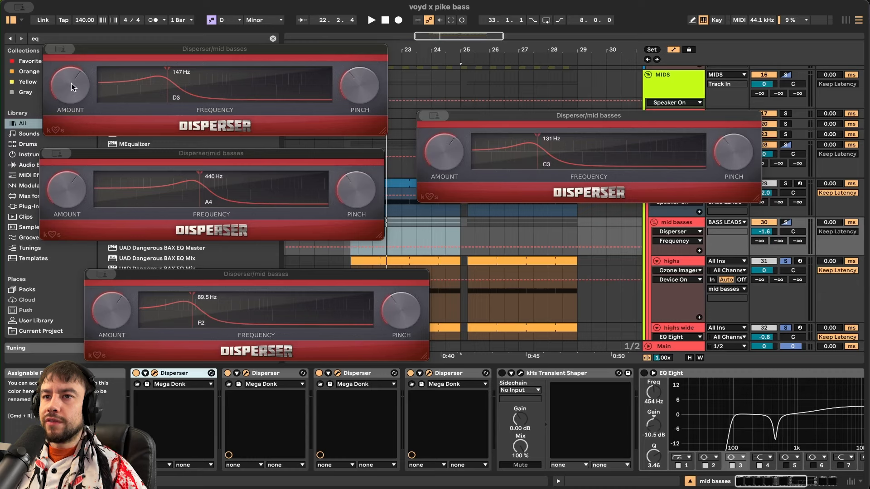
{"action": "mouse_move", "coordinate": [355, 99]}
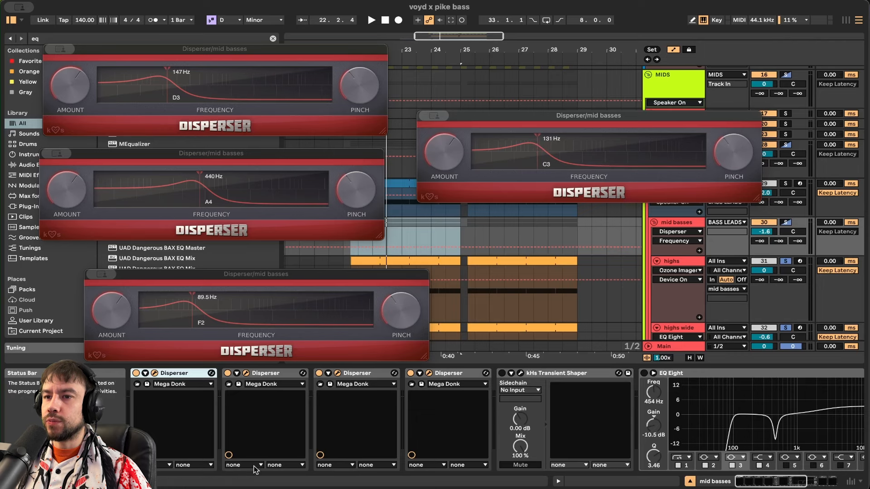
- Show the Disperser windows on the mid basses track tuned around 89.5, 131, 147 and 440 Hz
{"action": "left_click", "coordinate": [370, 19]}
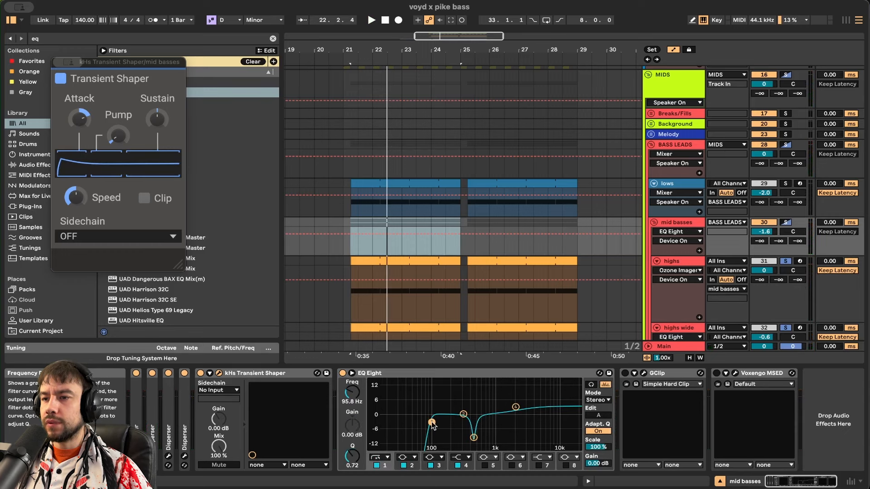
- Adjust the mid basses EQ Eight low cut near 100 Hz and inspect the notch around 454 Hz
{"action": "left_click_drag", "start_coordinate": [431, 423], "coordinate": [471, 436]}
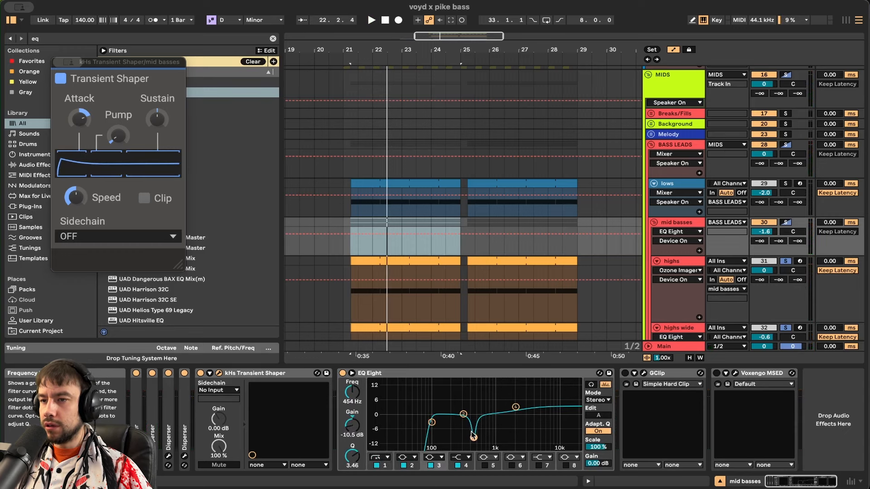
{"action": "left_click", "coordinate": [371, 20]}
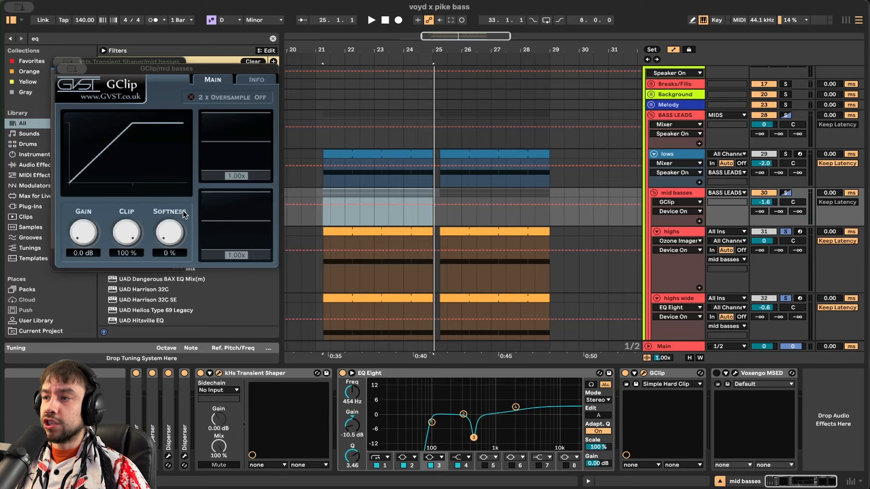
- Review the mid basses GClip settings, then bring up its Voxengo MSED plugin window
{"action": "left_click", "coordinate": [371, 20]}
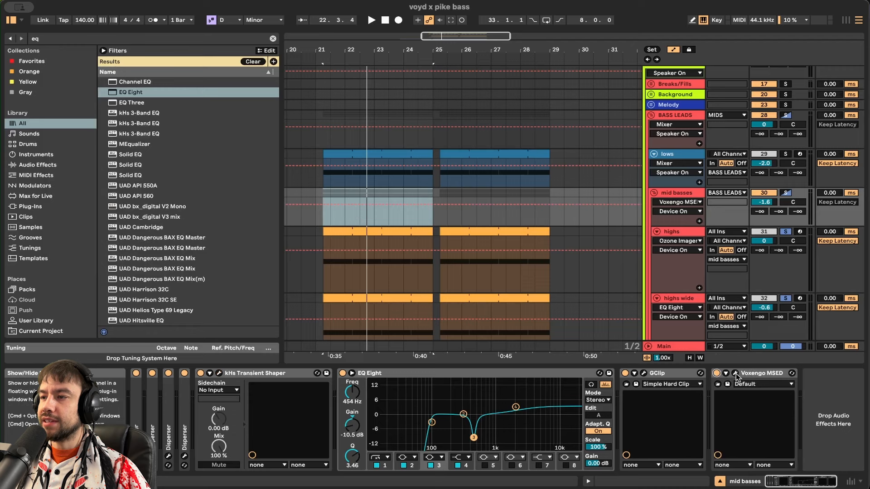
{"action": "left_click", "coordinate": [762, 373]}
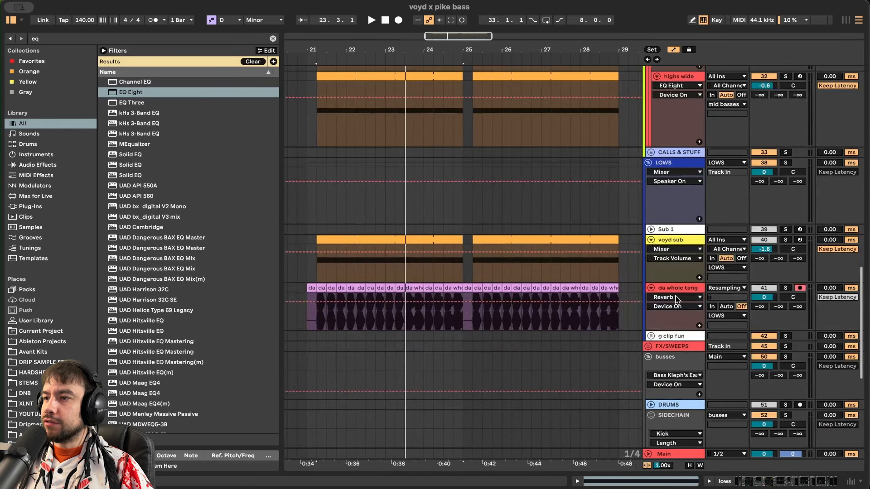
- Select the da whole tang resampled track and solo the BASS LEADS group for recording
{"action": "left_click", "coordinate": [673, 287]}
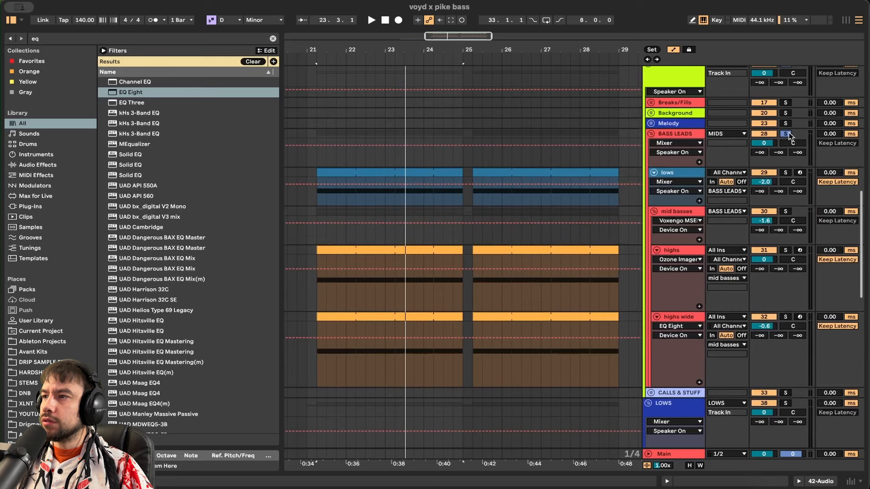
{"action": "left_click", "coordinate": [785, 133]}
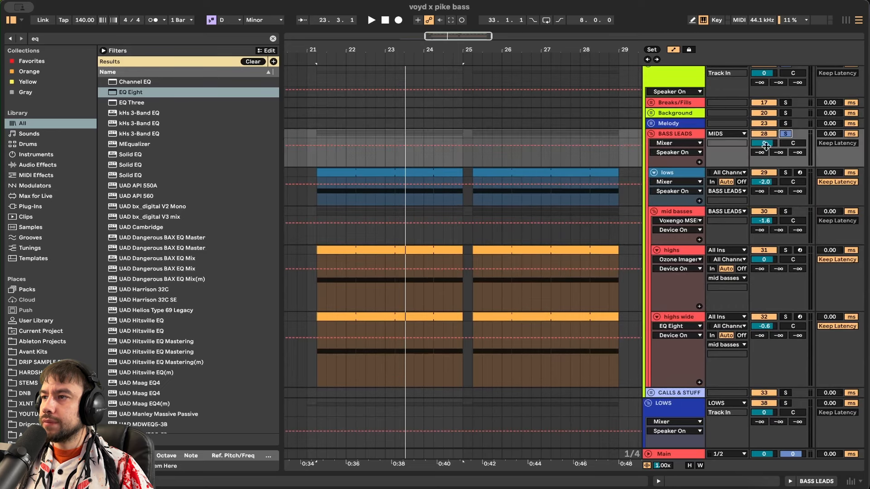
{"action": "scroll", "scroll_direction": "down", "scroll_amount": 3}
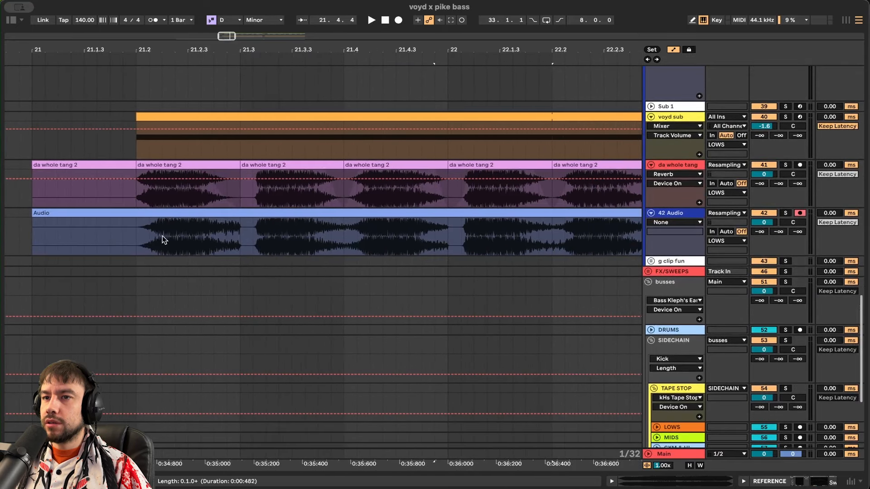
- Inspect the recorded Audio clip, then the da whole tang chain: high shelf, final pitching and Reverb
{"action": "left_click", "coordinate": [239, 233]}
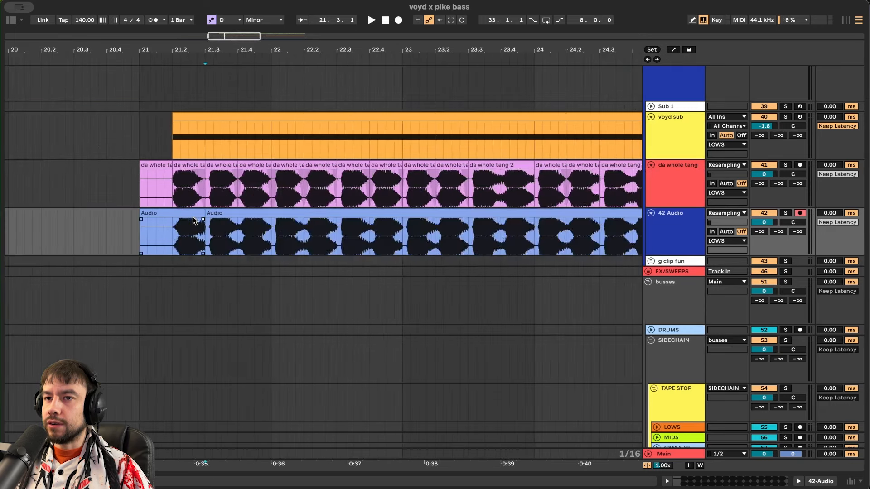
{"action": "left_click", "coordinate": [372, 20]}
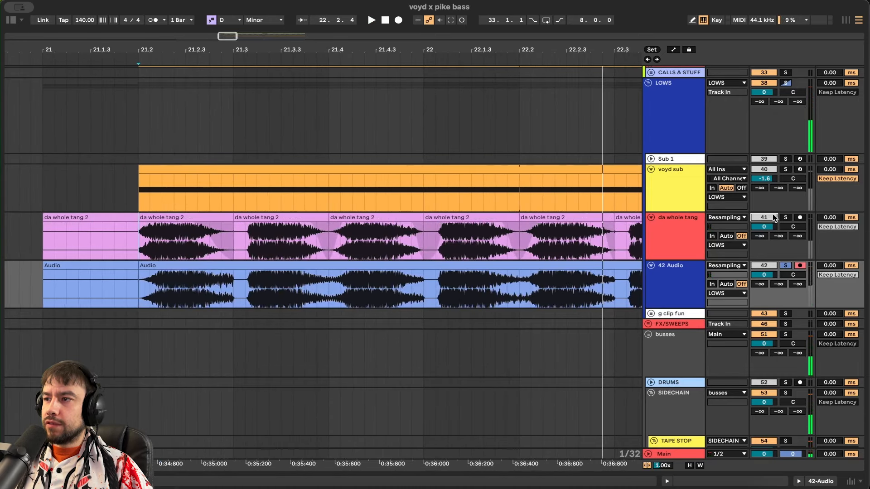
{"action": "left_click", "coordinate": [193, 235]}
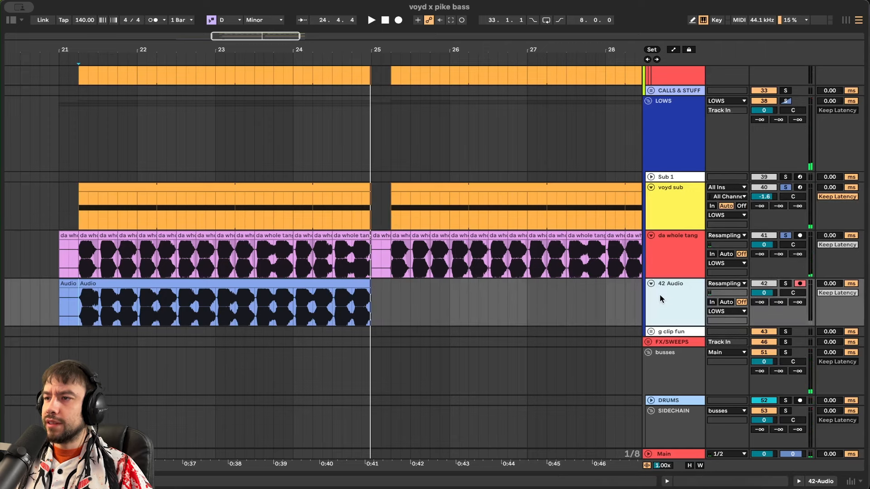
{"action": "left_click", "coordinate": [674, 235]}
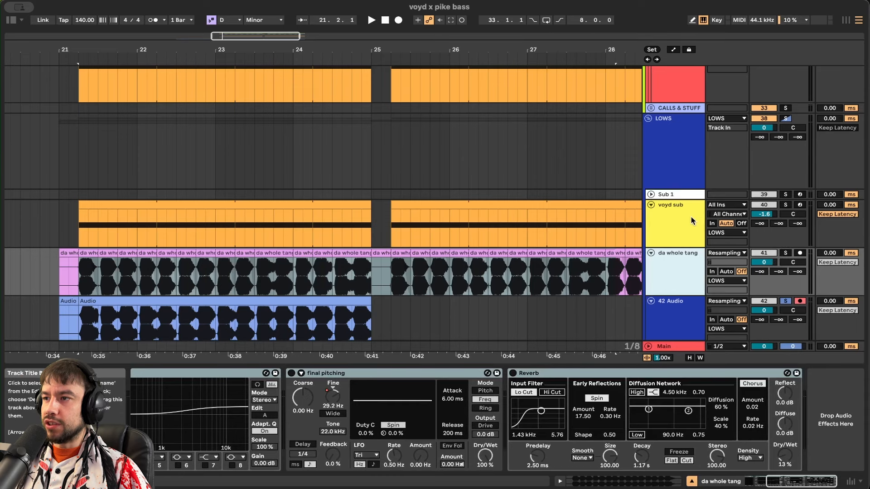
{"action": "scroll", "scroll_direction": "down", "scroll_amount": 3}
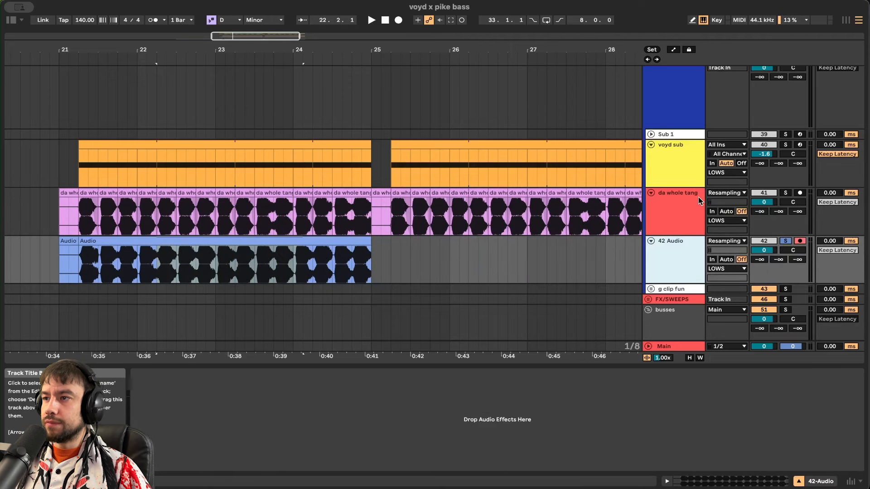
- Examine the MSED plugin on da whole tang and the final pitching Mod Fine automation lane
{"action": "left_click", "coordinate": [675, 192]}
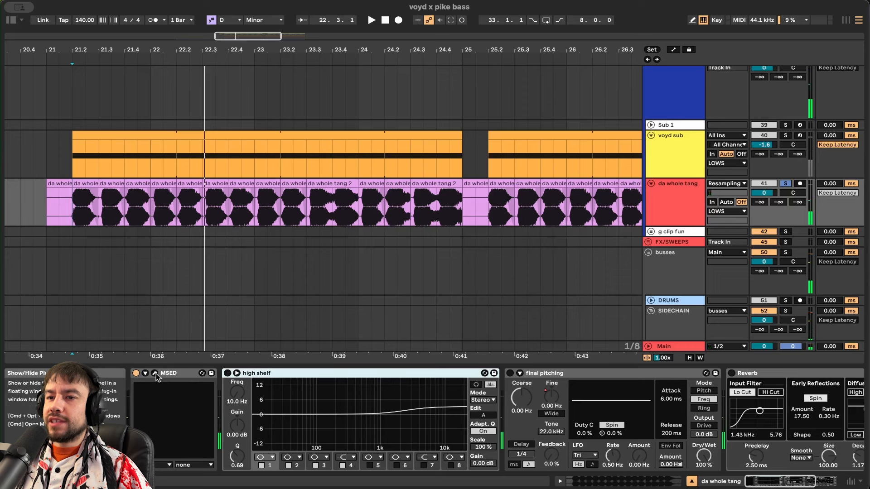
{"action": "left_click", "coordinate": [154, 372]}
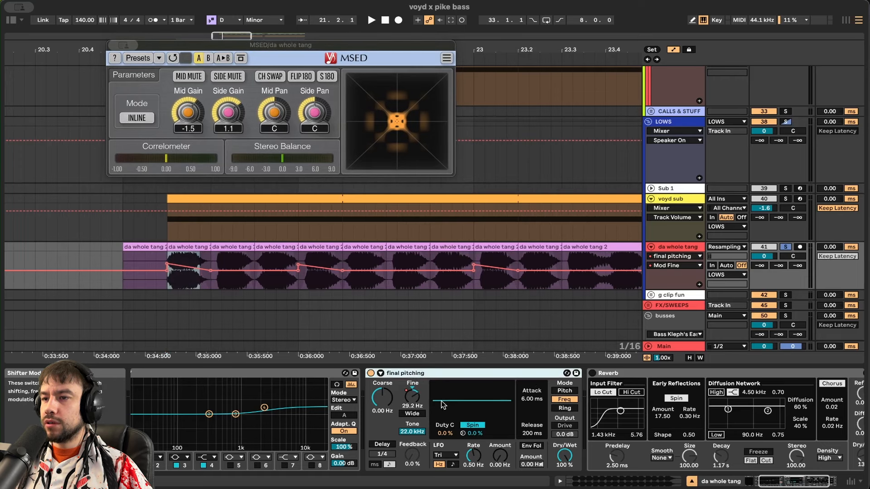
{"action": "left_click", "coordinate": [185, 272]}
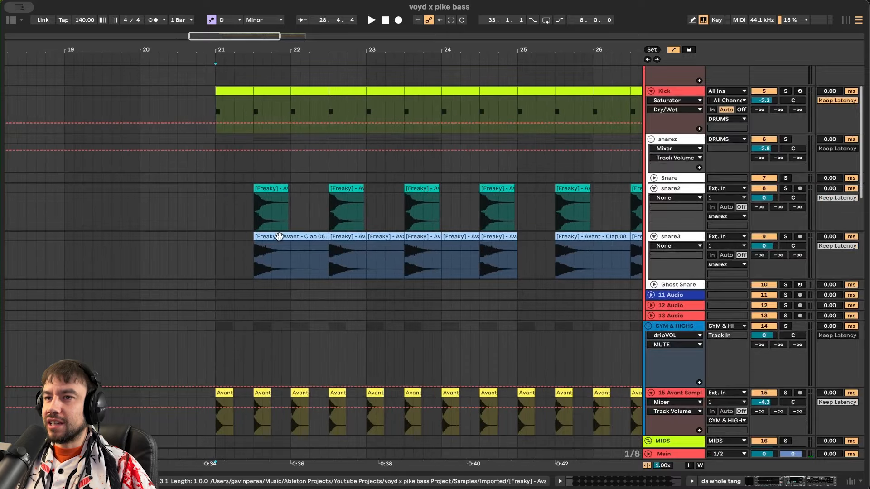
{"action": "scroll", "scroll_direction": "down", "scroll_amount": 3}
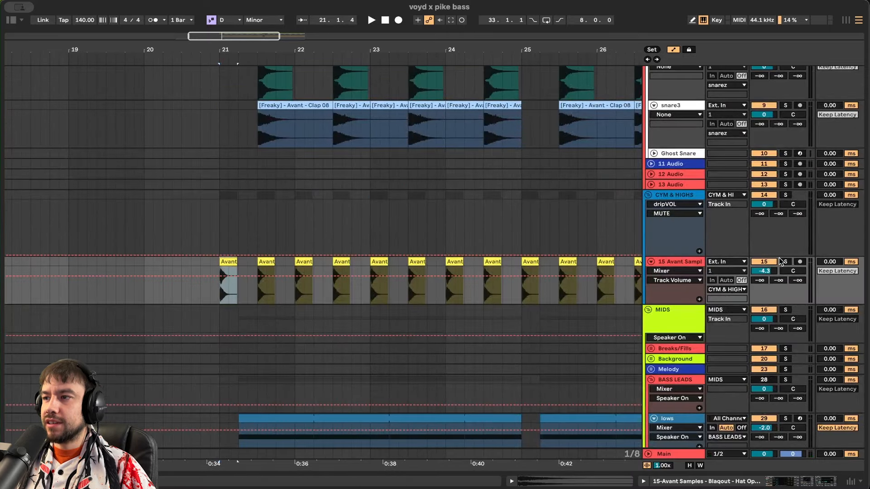